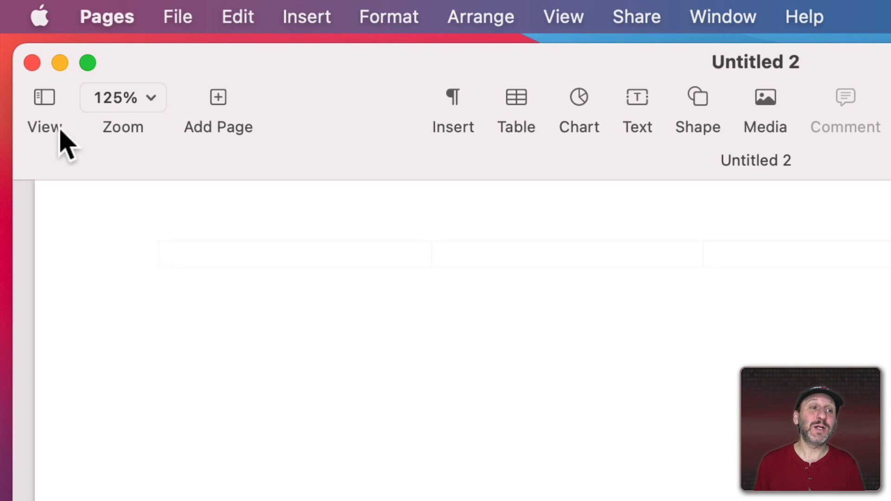
pyautogui.moveTo(32, 63)
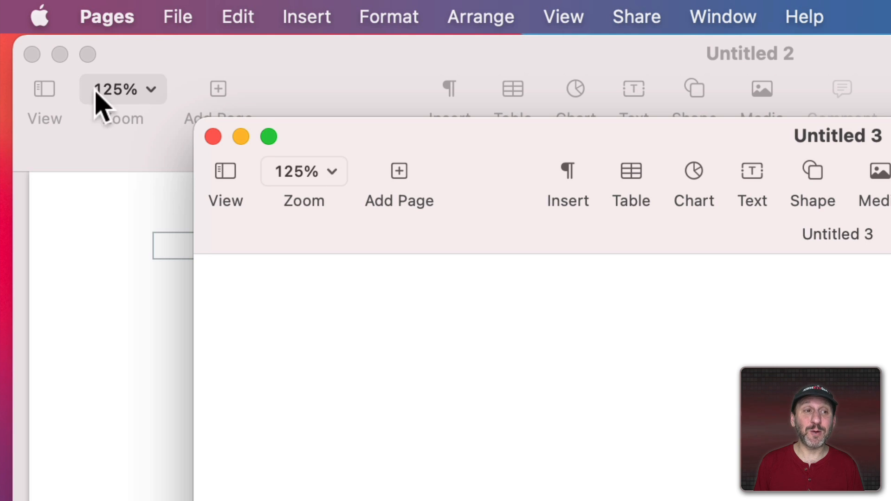
pyautogui.moveTo(218, 137)
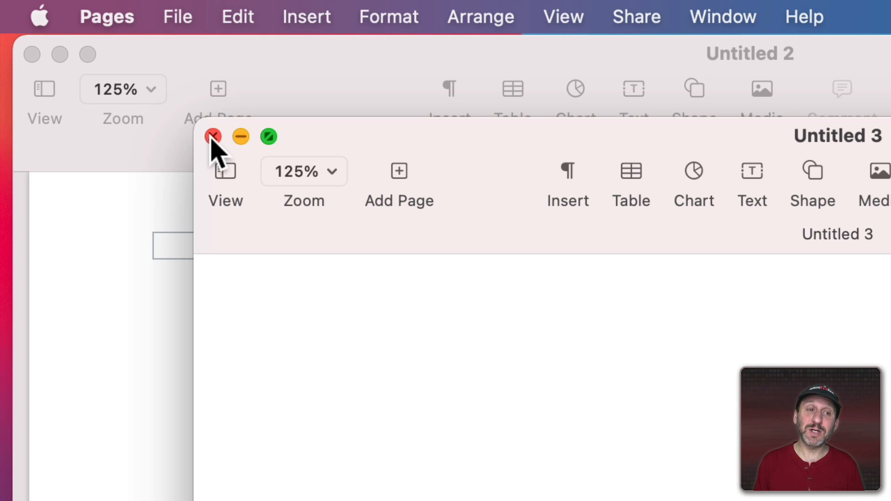
pyautogui.moveTo(32, 55)
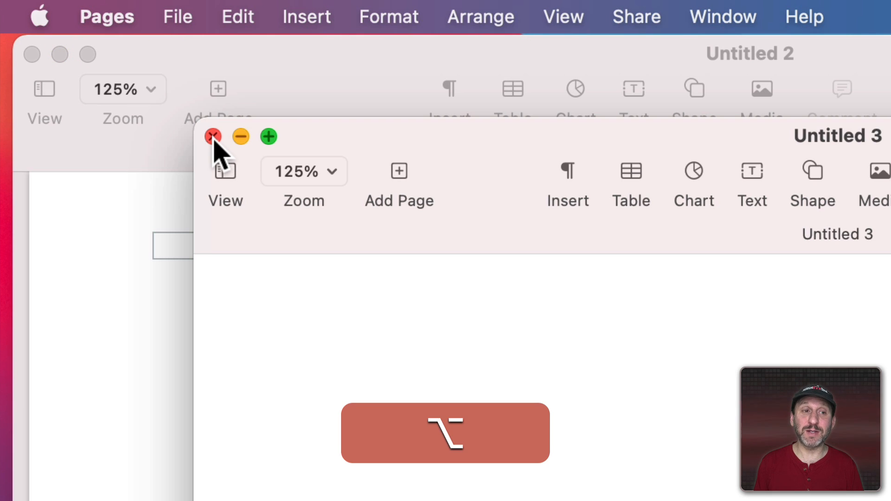
# Close the Untitled 3 Pages window, leaving only Untitled 2 open.
pyautogui.click(213, 137)
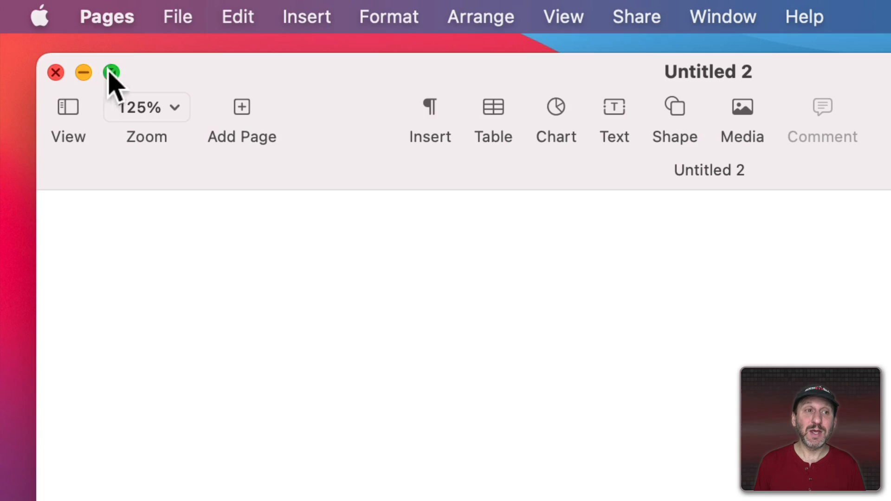
pyautogui.moveTo(366, 154)
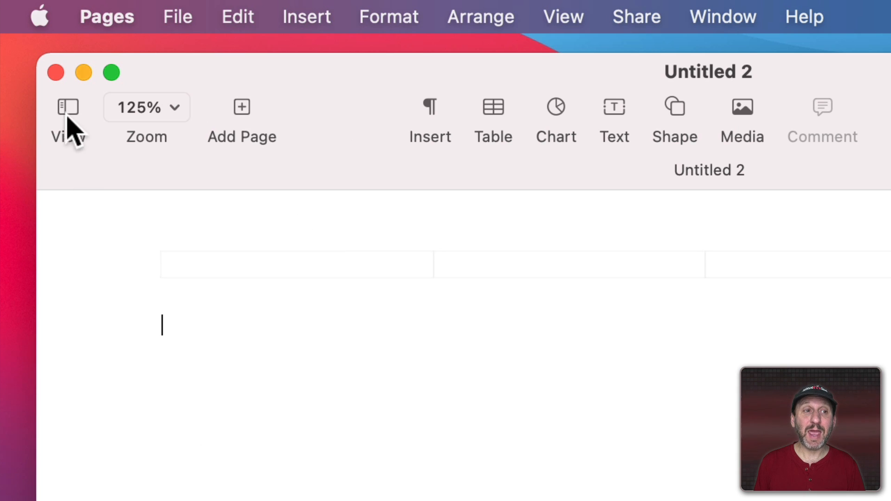
# Hide and bring back the Untitled 2 window, then quit Pages from the Pages menu.
pyautogui.click(54, 73)
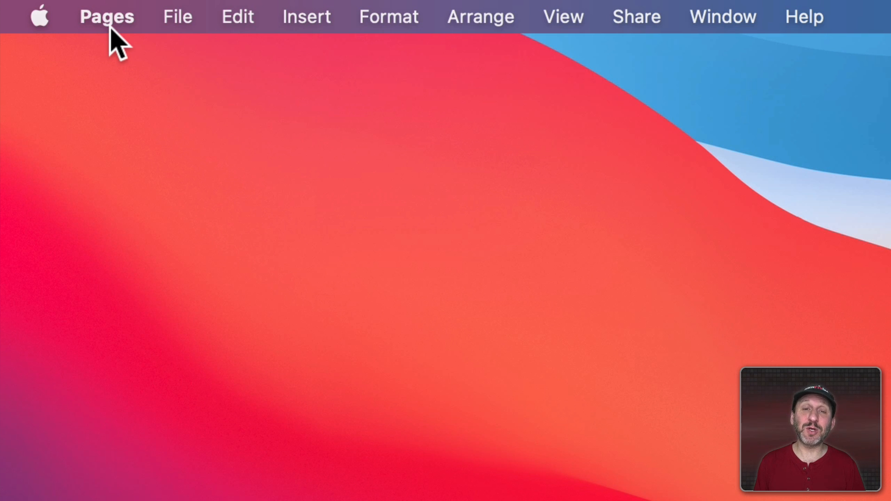
pyautogui.moveTo(182, 31)
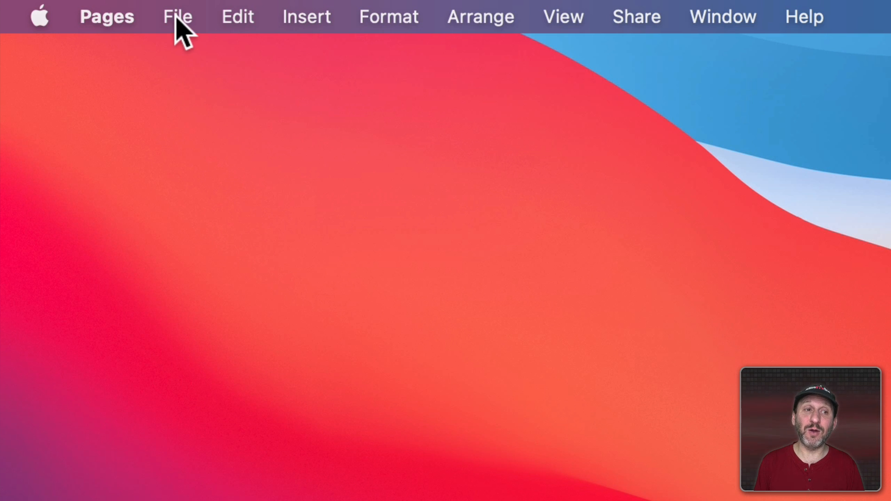
pyautogui.click(177, 16)
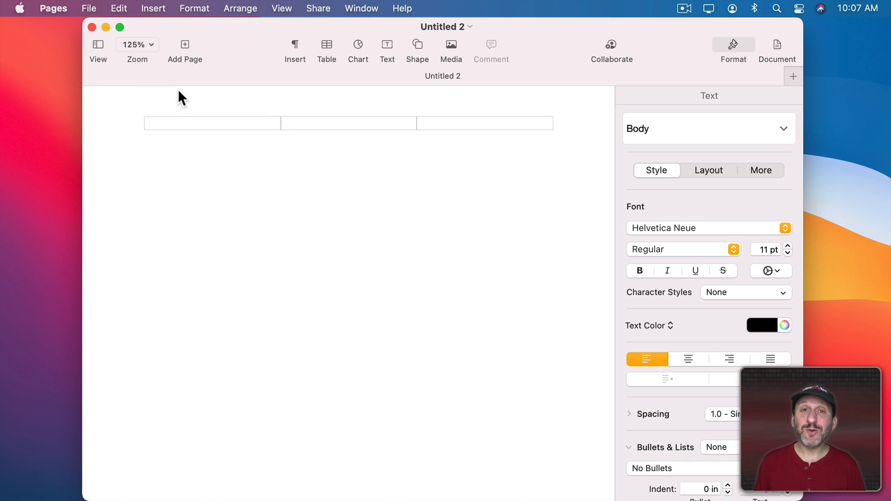
pyautogui.moveTo(173, 95)
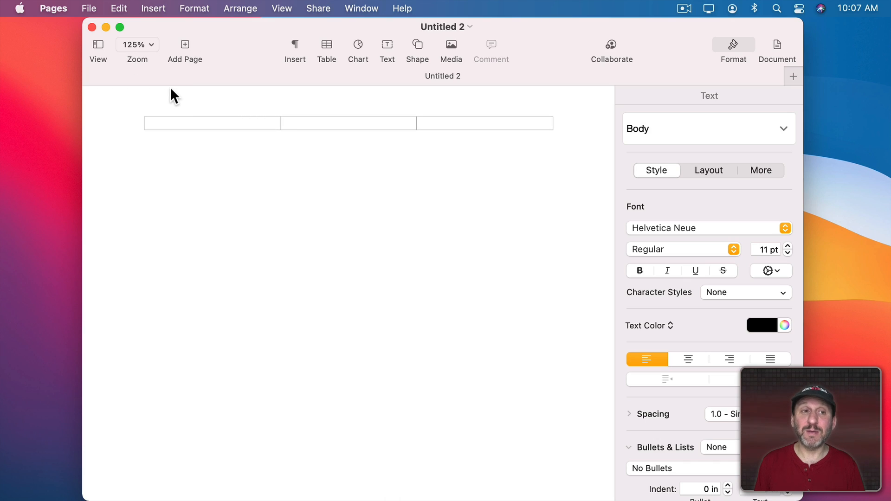
pyautogui.click(53, 8)
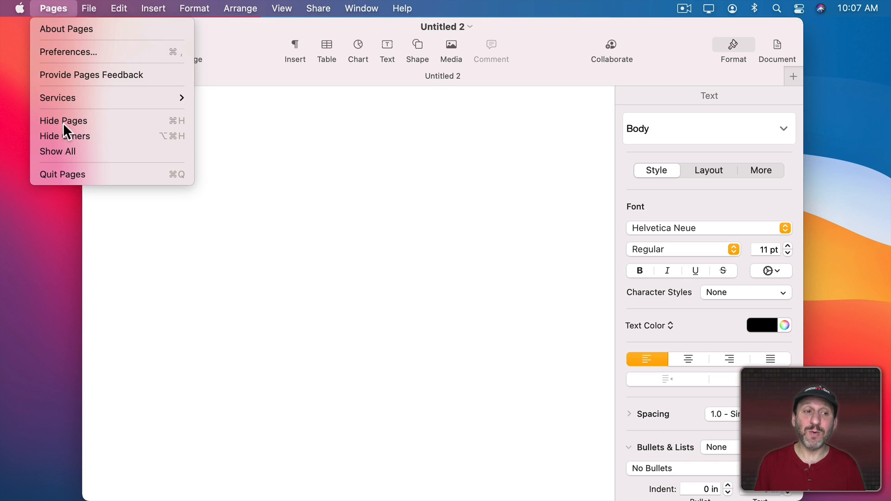
pyautogui.moveTo(69, 174)
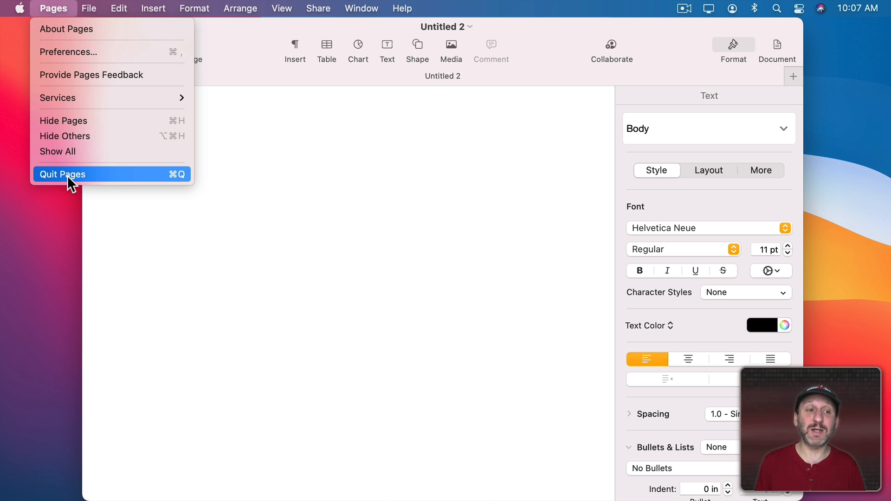
pyautogui.click(63, 174)
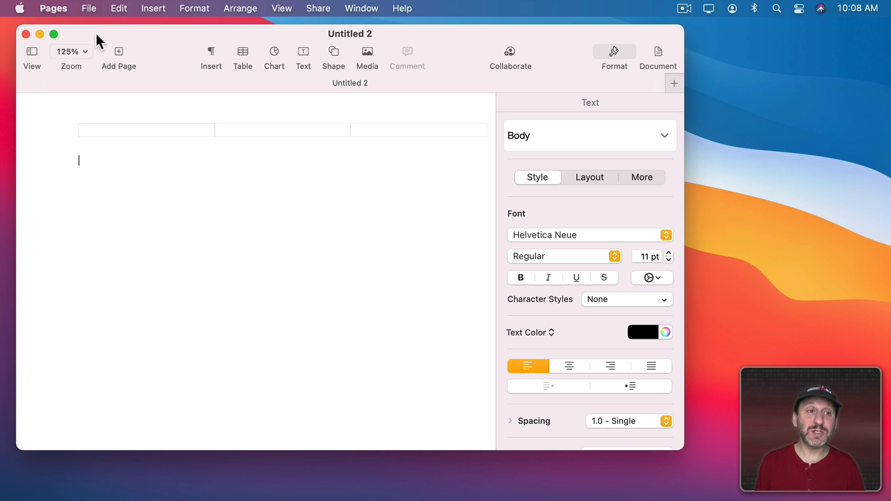
# Close the Untitled 2 document with File > Close.
pyautogui.click(89, 8)
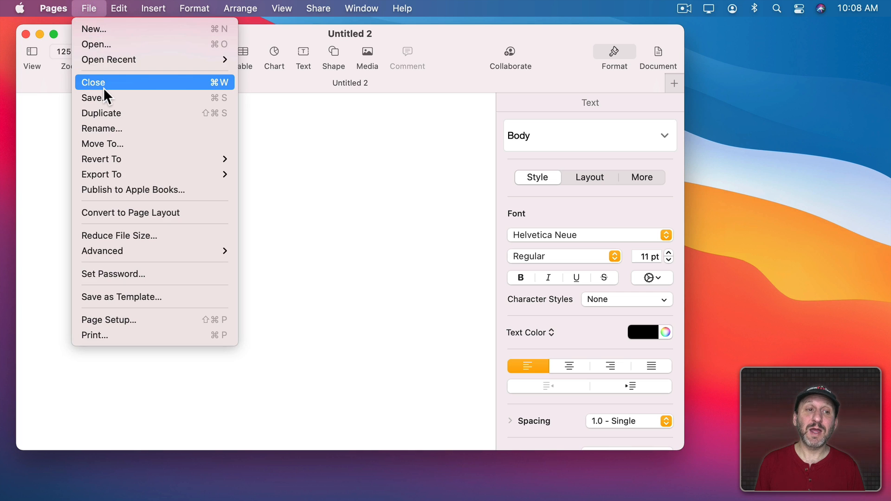
pyautogui.moveTo(200, 95)
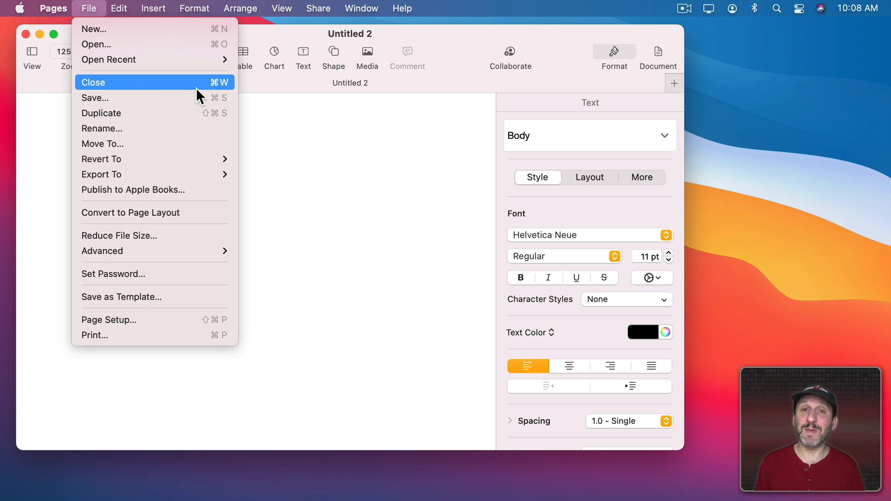
pyautogui.moveTo(192, 93)
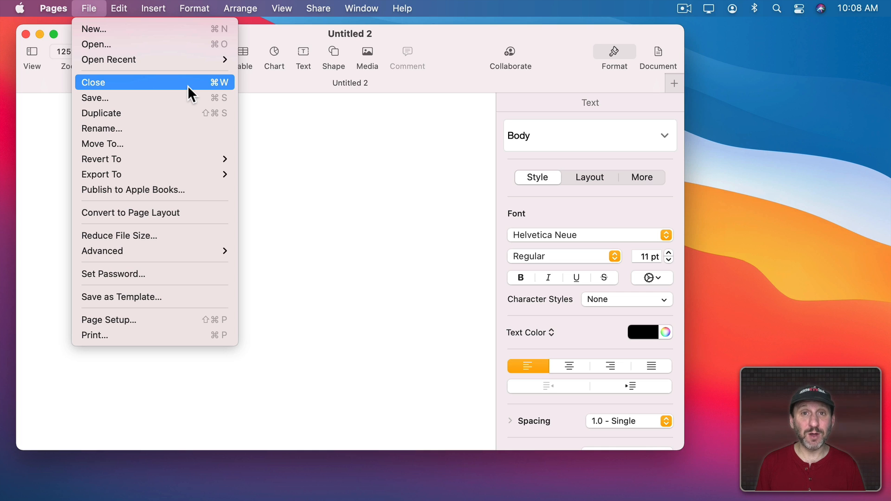
pyautogui.click(94, 82)
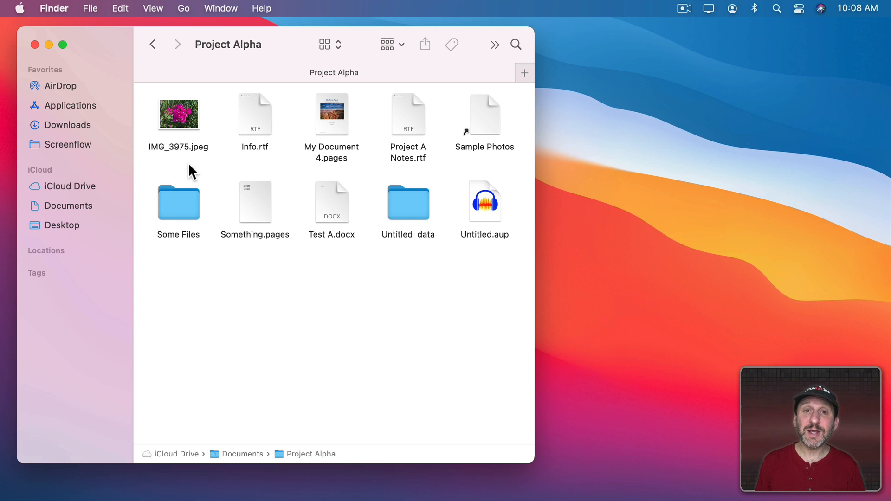
pyautogui.moveTo(93, 23)
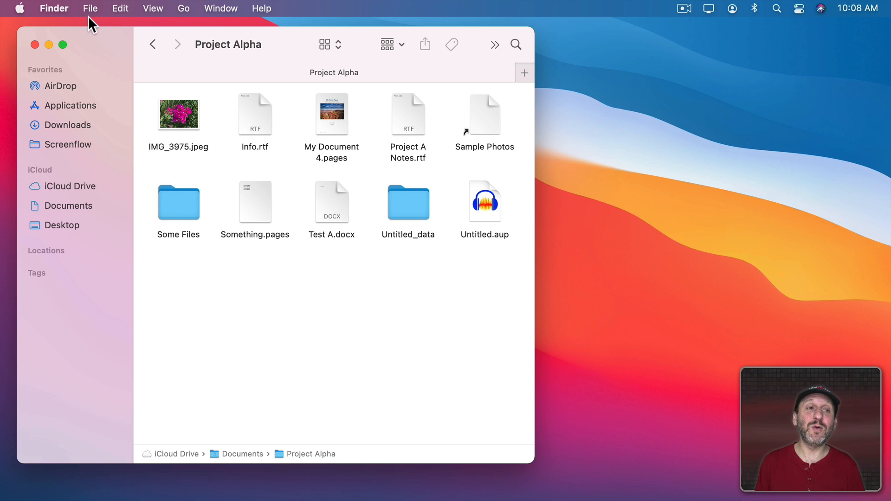
# Bring up Finder's File menu over the Project Alpha window.
pyautogui.click(90, 8)
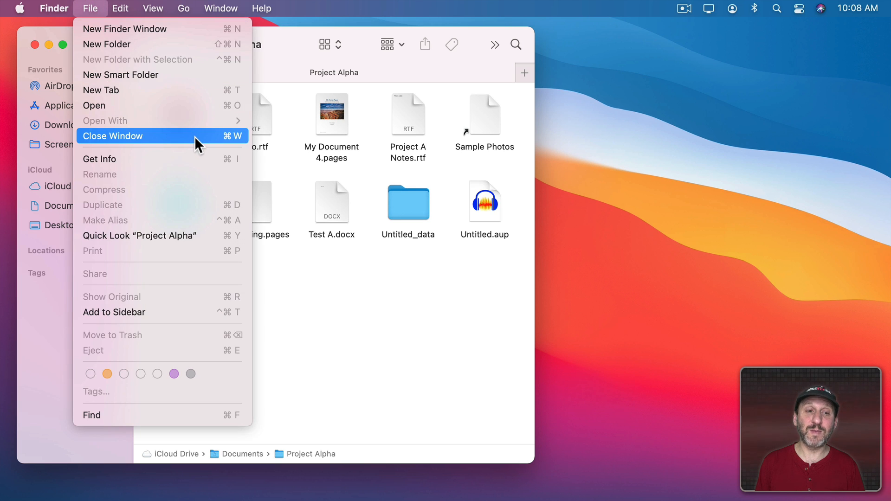
pyautogui.moveTo(142, 146)
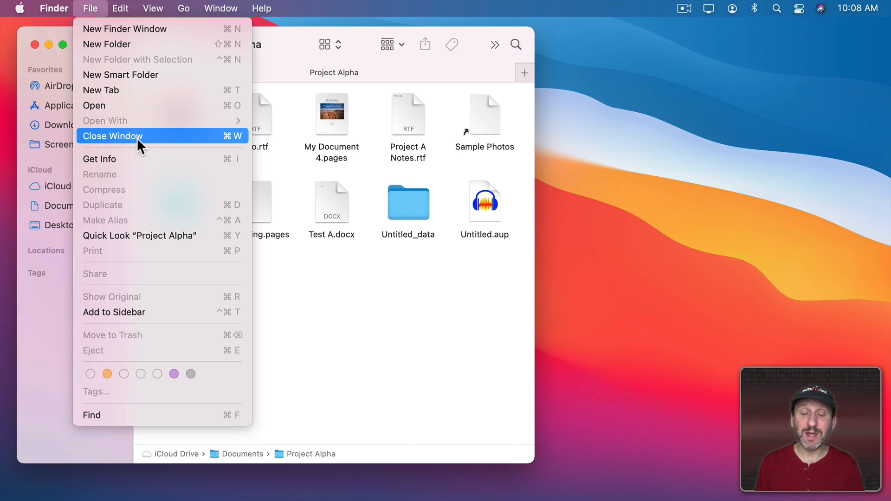
pyautogui.moveTo(202, 147)
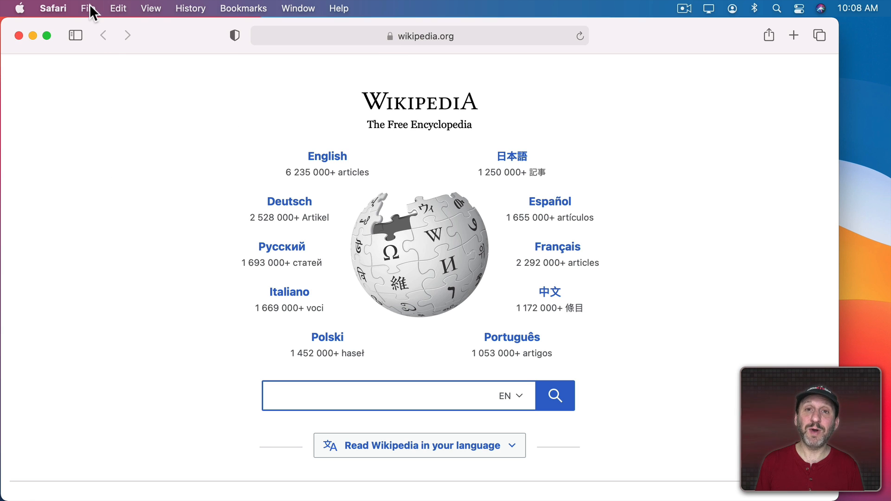
# Close the Safari Wikipedia window with File > Close Window.
pyautogui.click(88, 8)
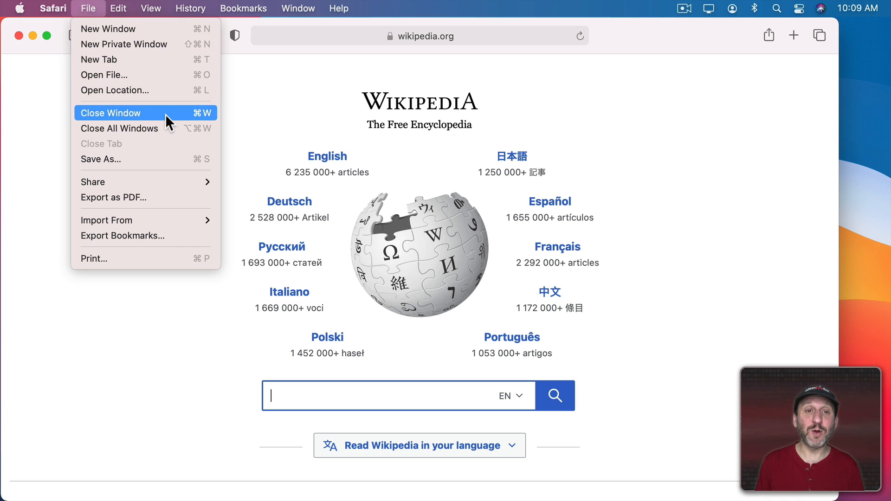
pyautogui.click(111, 112)
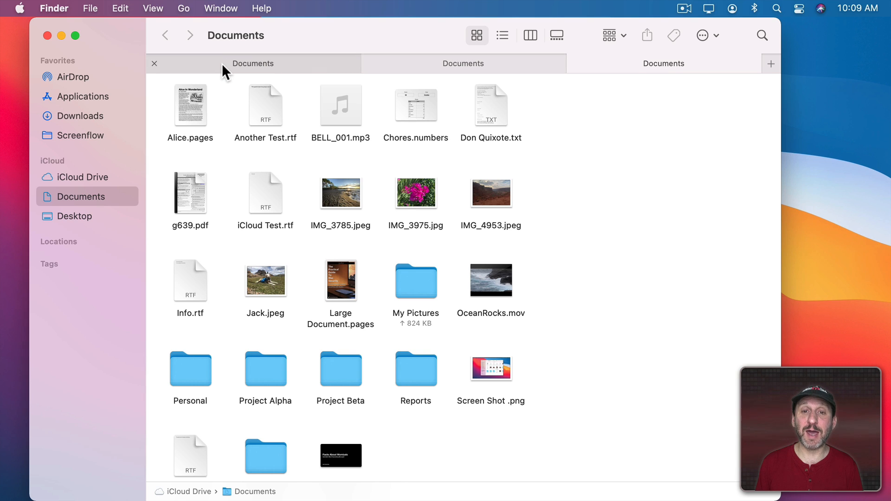
pyautogui.moveTo(48, 36)
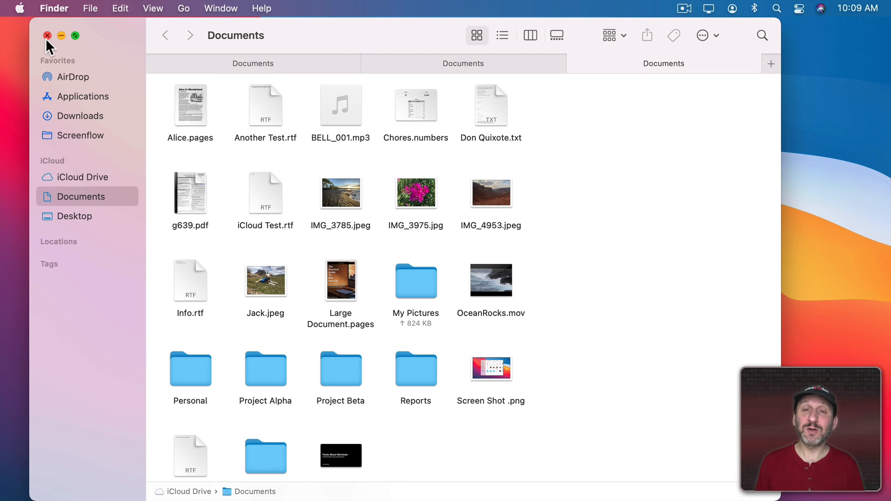
pyautogui.moveTo(523, 91)
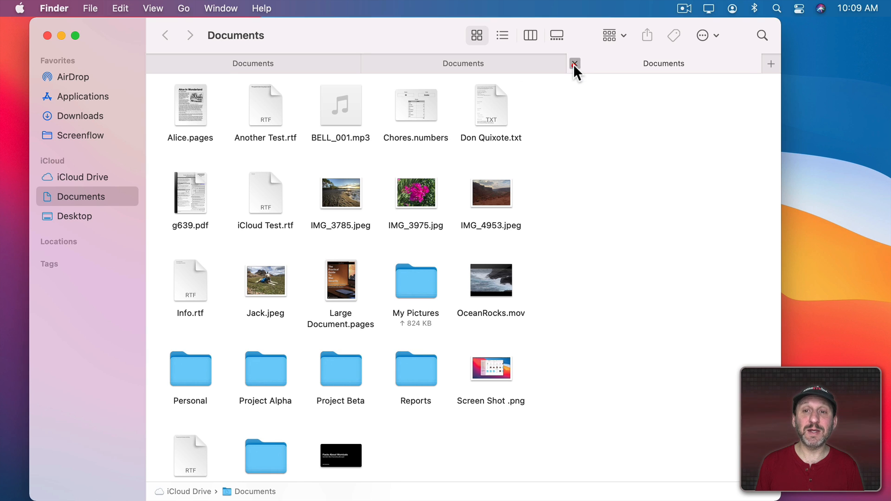
# Close the third Finder Documents tab, leaving two tabs.
pyautogui.click(574, 63)
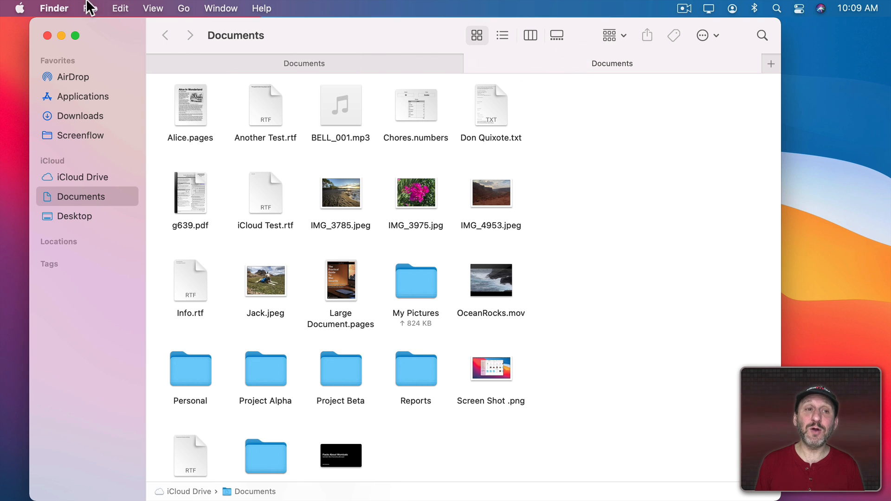
pyautogui.click(91, 8)
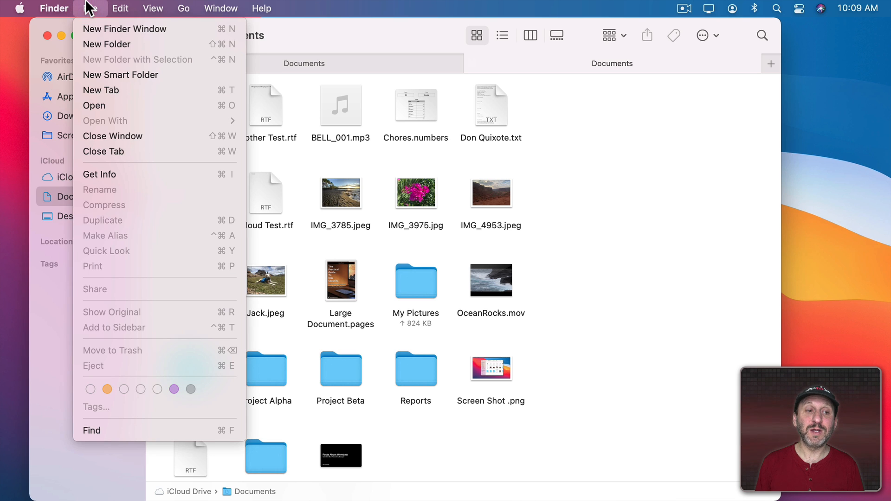
pyautogui.moveTo(119, 152)
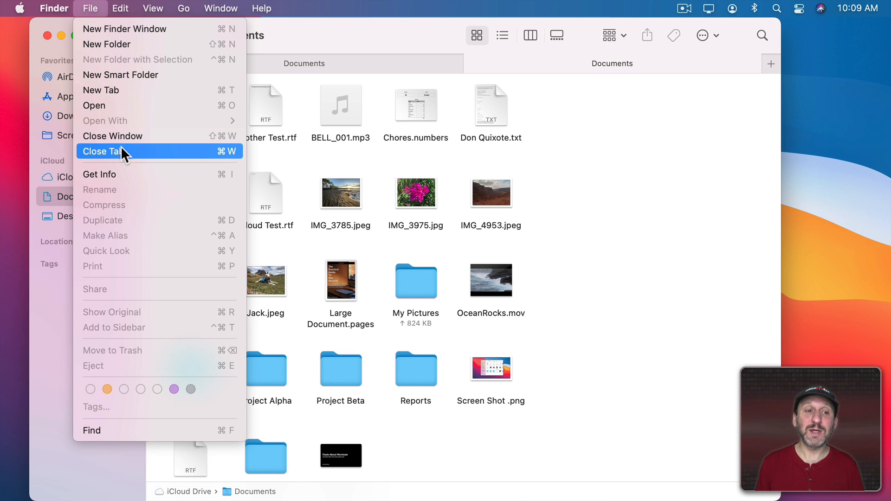
pyautogui.moveTo(167, 159)
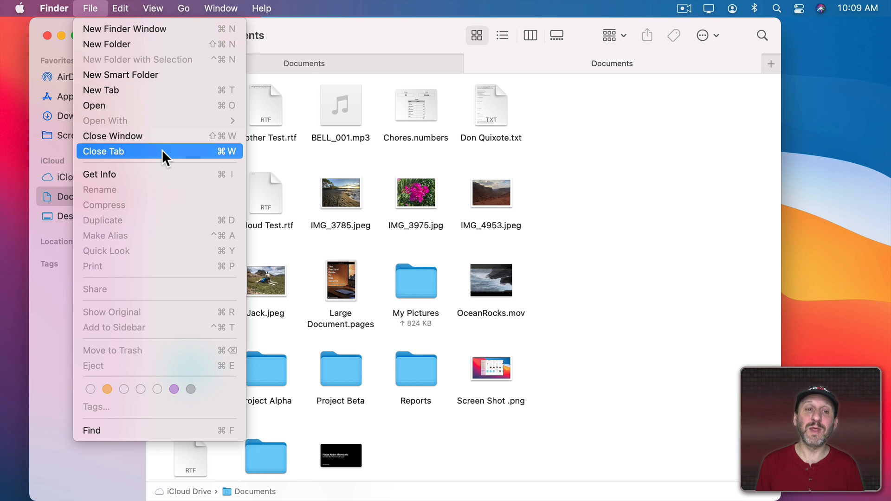
pyautogui.moveTo(154, 136)
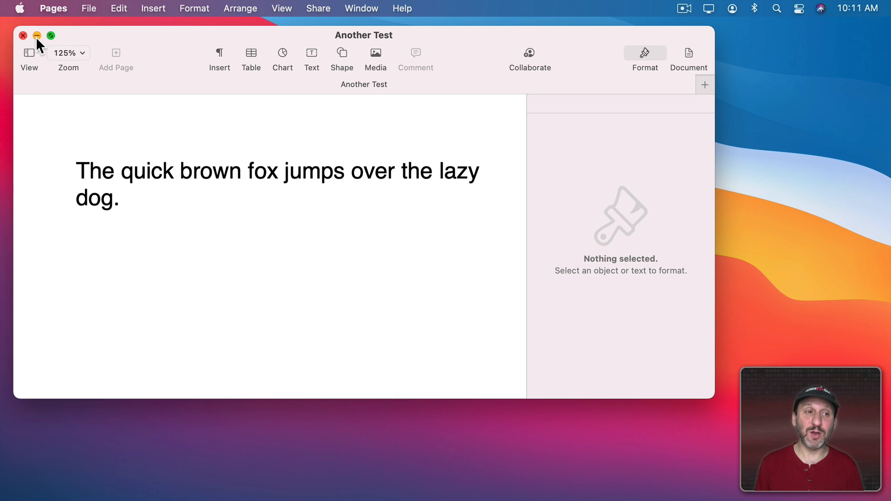
pyautogui.click(36, 36)
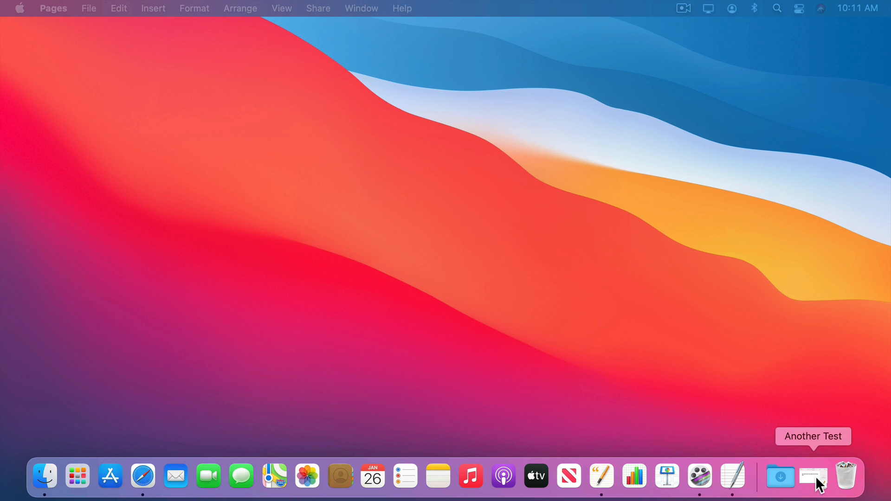
pyautogui.moveTo(812, 486)
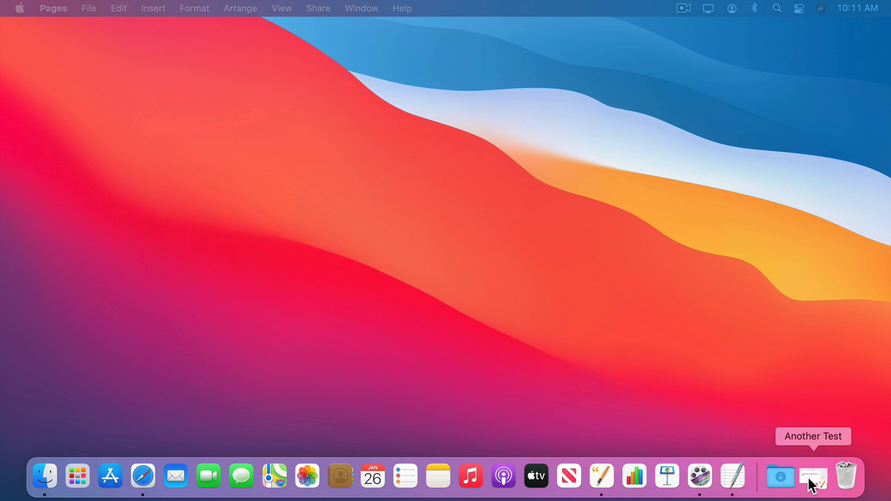
pyautogui.click(812, 476)
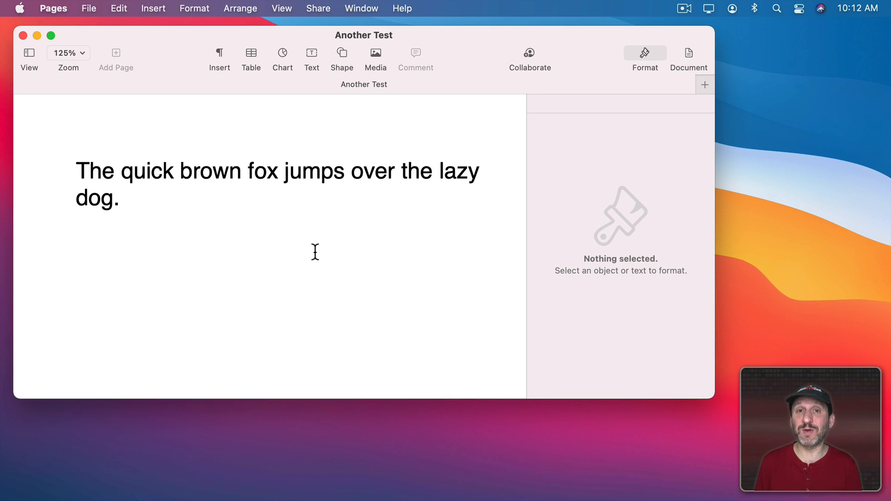
# Hide Pages with Pages > Hide Pages, then unhide it from the Dock.
pyautogui.click(53, 8)
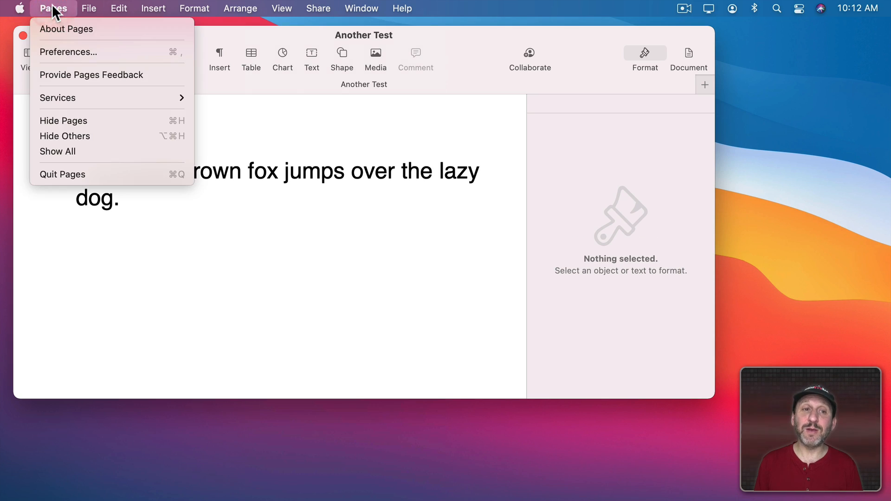
pyautogui.moveTo(68, 121)
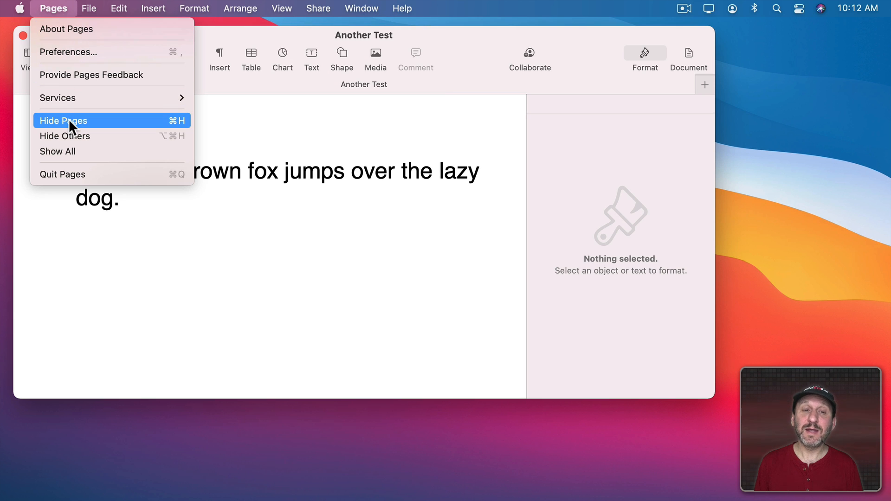
pyautogui.click(63, 120)
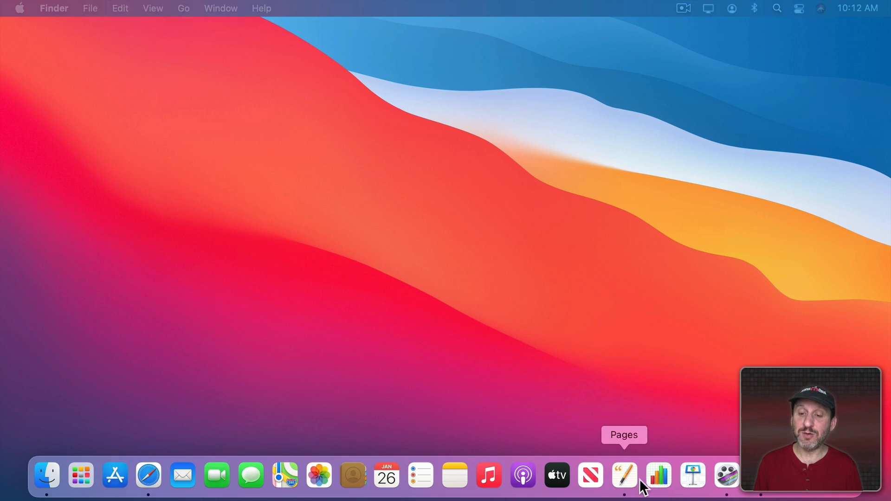
pyautogui.click(623, 476)
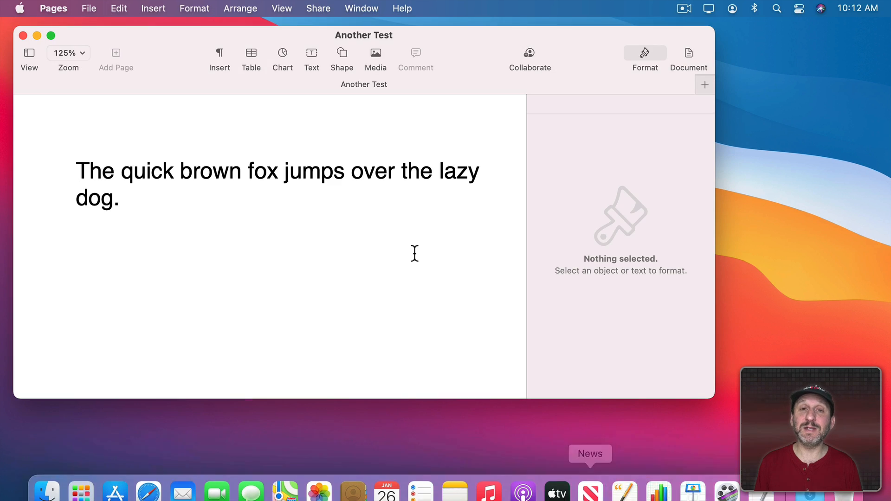
pyautogui.moveTo(191, 59)
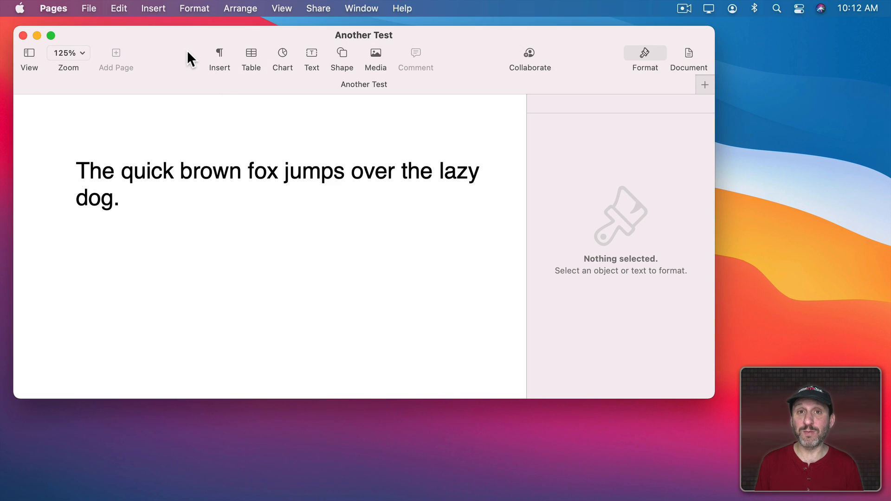
pyautogui.moveTo(182, 64)
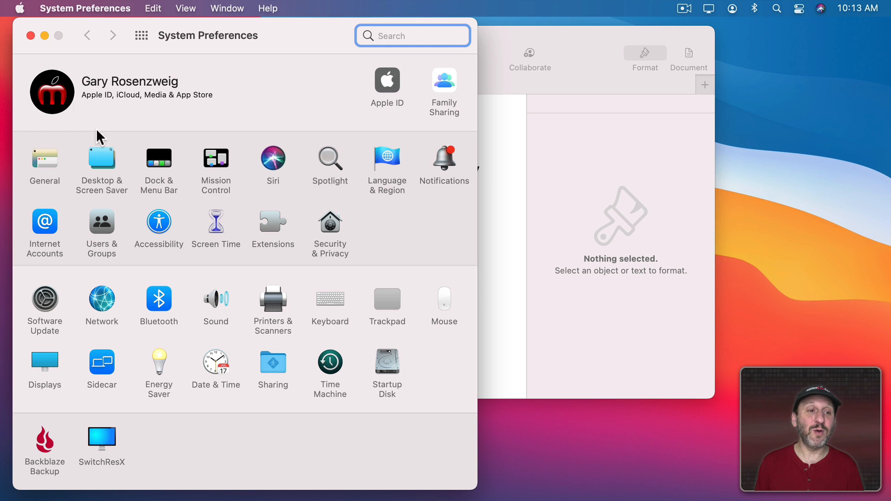
# In Dock & Menu Bar settings, review the minimize animation options.
pyautogui.click(159, 159)
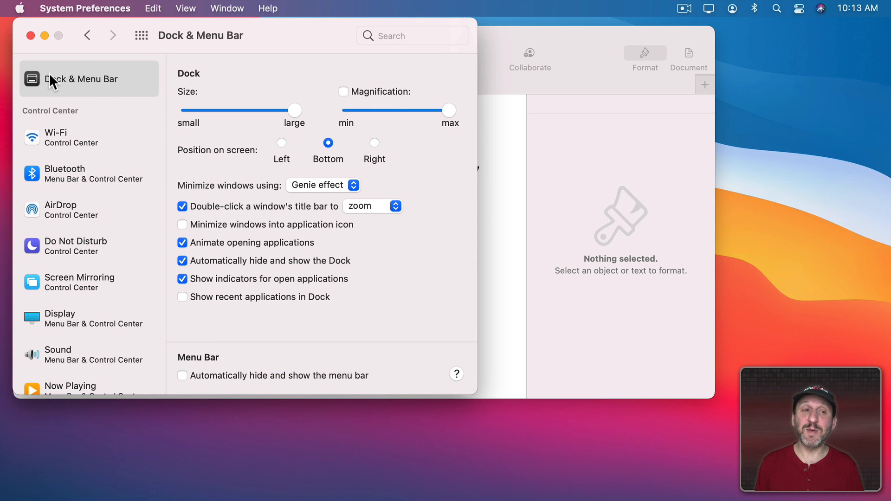
pyautogui.moveTo(215, 196)
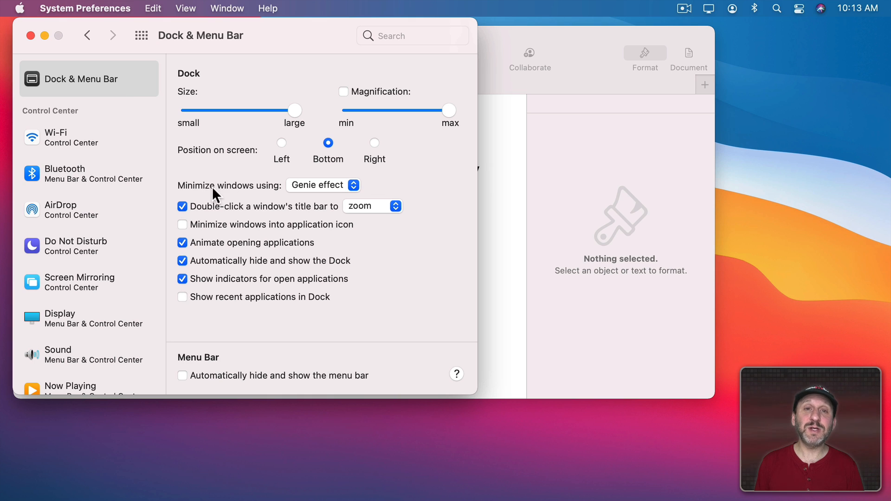
pyautogui.moveTo(319, 195)
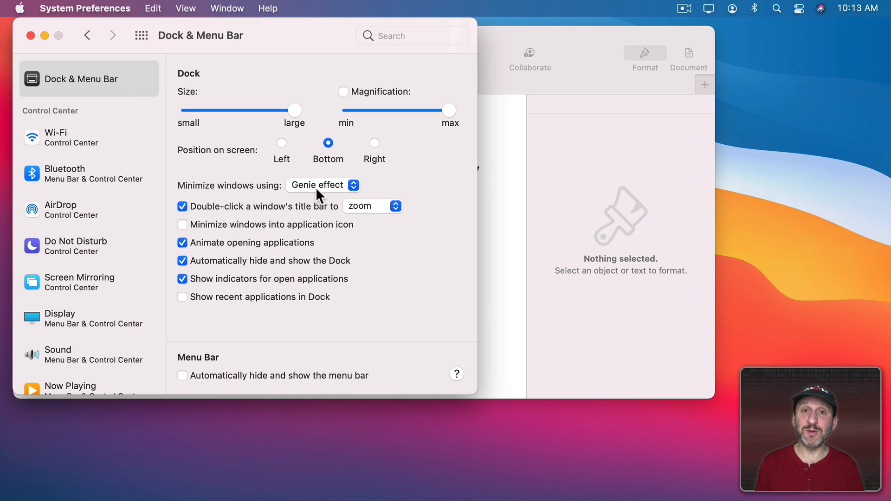
pyautogui.click(323, 185)
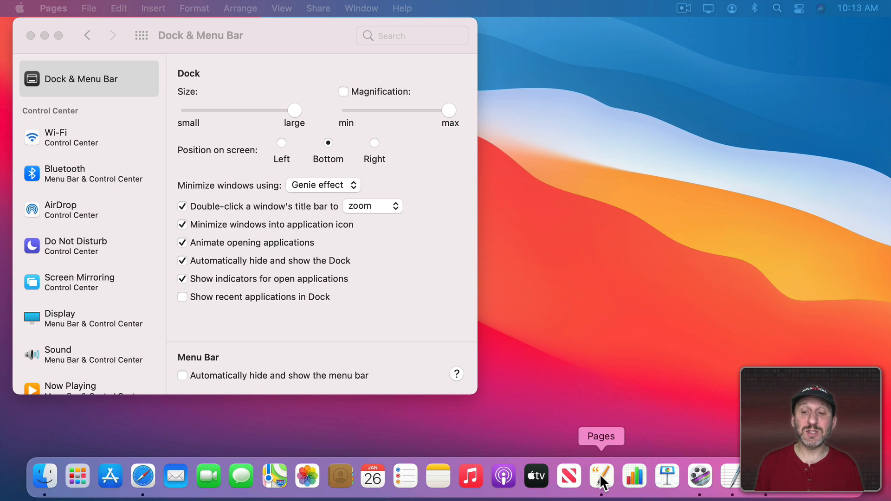
# Restore Another Test from the Dock menu, then Option-minimize all Pages windows.
pyautogui.rightClick(600, 476)
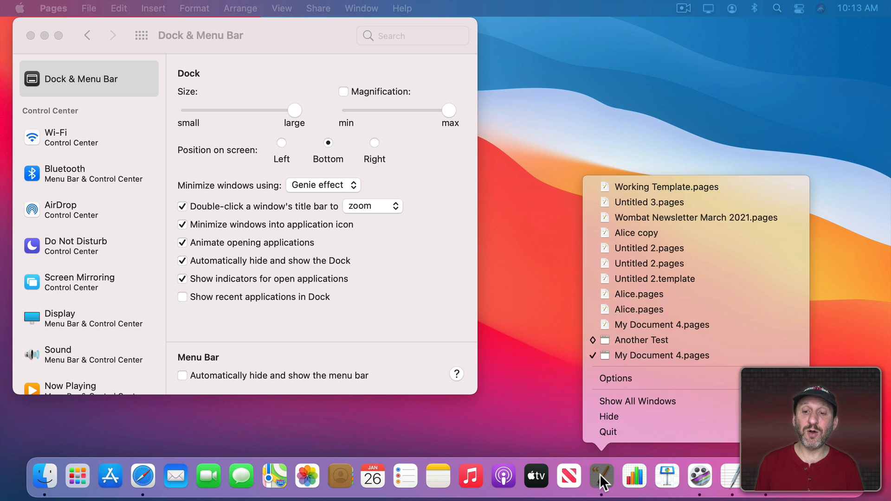
pyautogui.moveTo(639, 340)
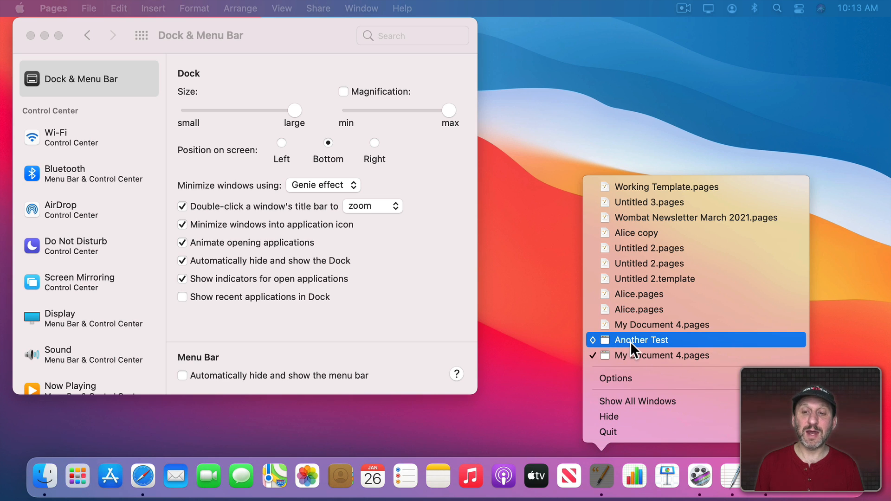
pyautogui.click(643, 340)
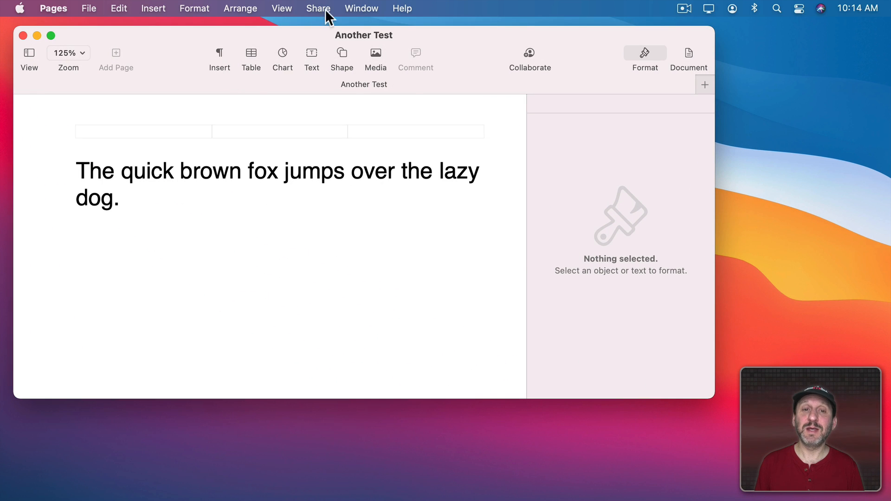
pyautogui.click(361, 8)
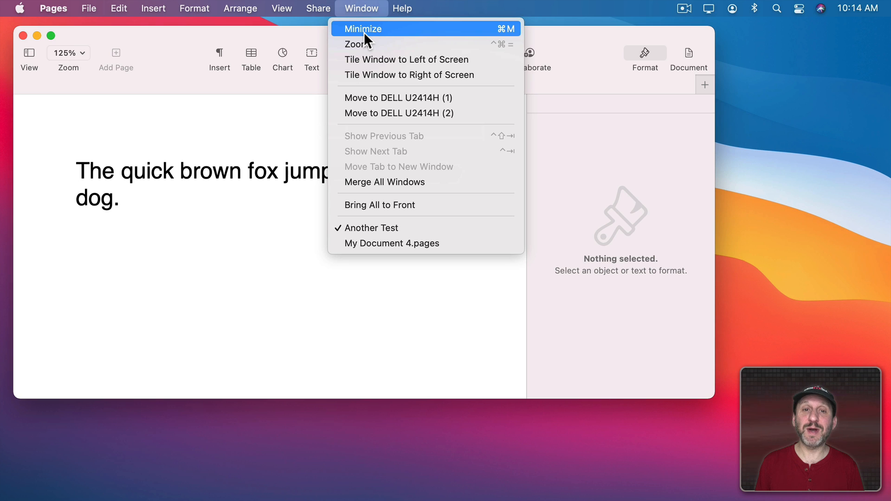
pyautogui.moveTo(451, 39)
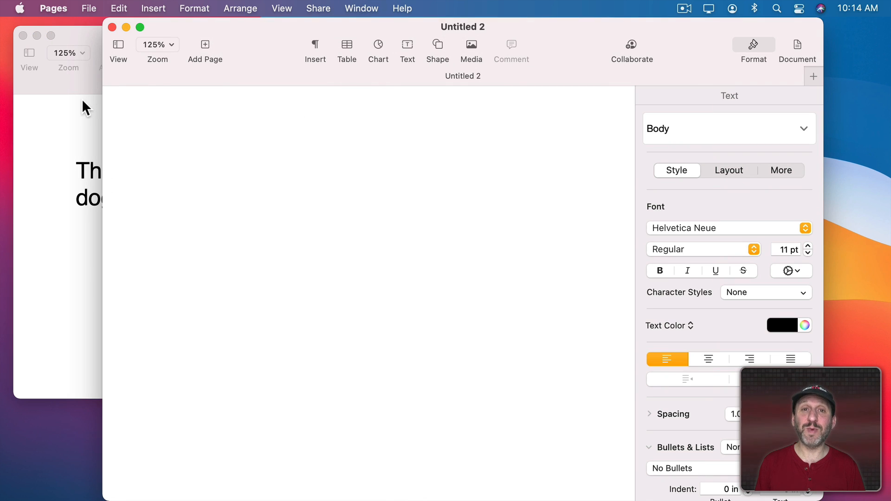
pyautogui.moveTo(113, 36)
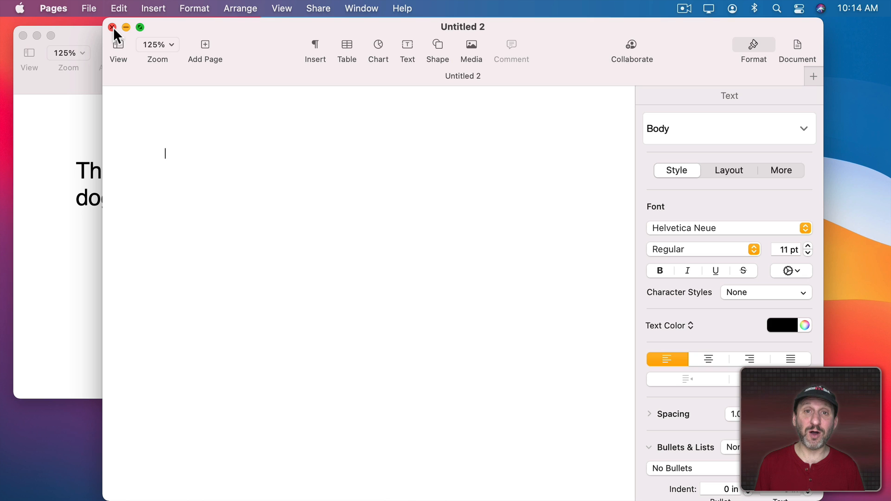
pyautogui.press('alt')
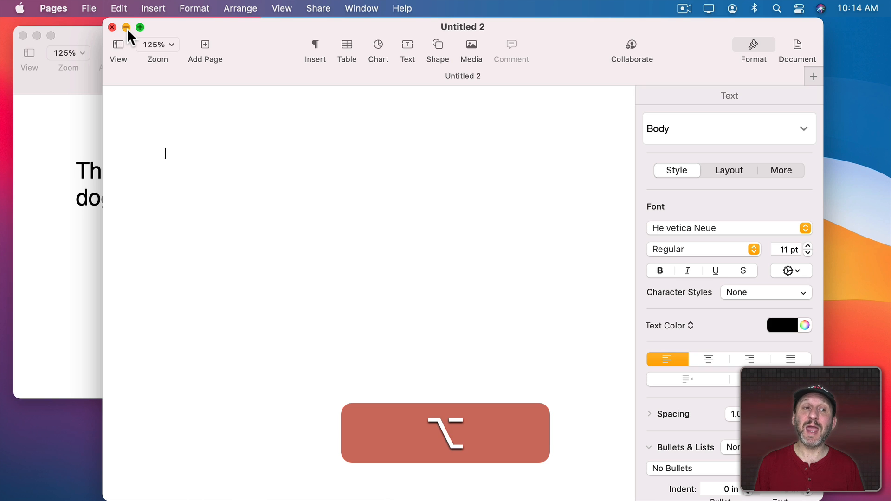
pyautogui.click(126, 27)
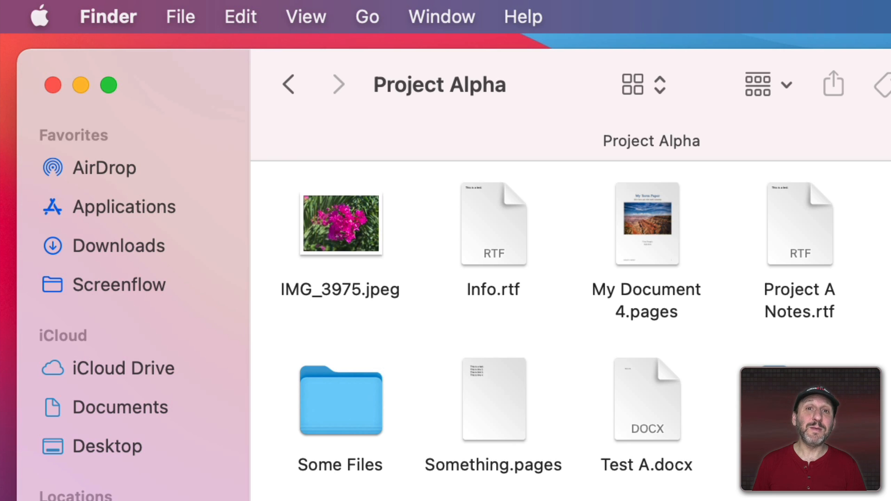
# Take the Project Alpha Finder window full screen with the green button.
pyautogui.click(106, 84)
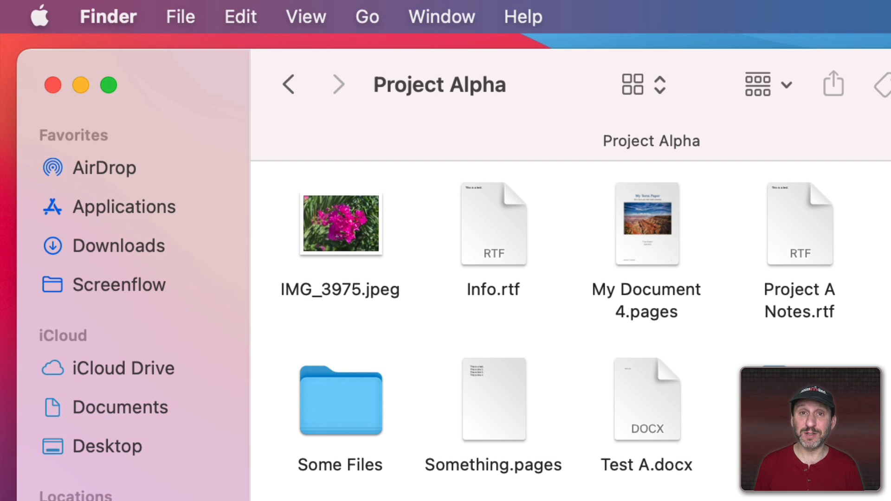
pyautogui.moveTo(309, 344)
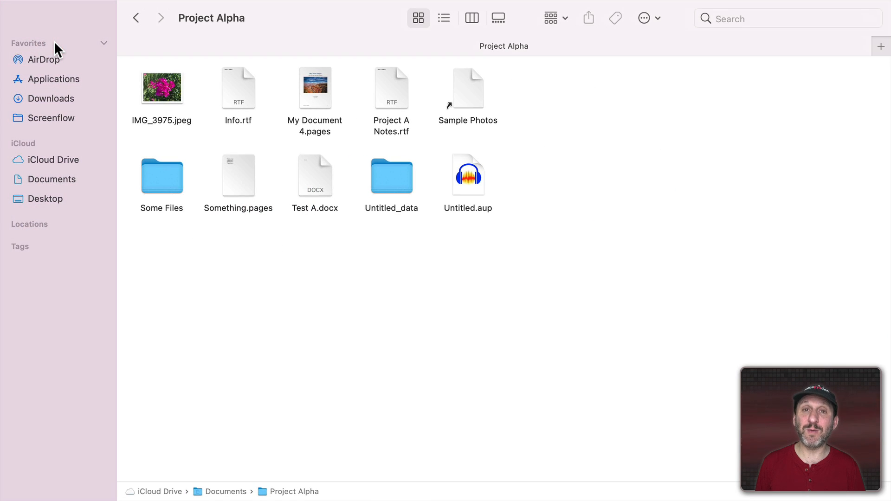
pyautogui.moveTo(190, 213)
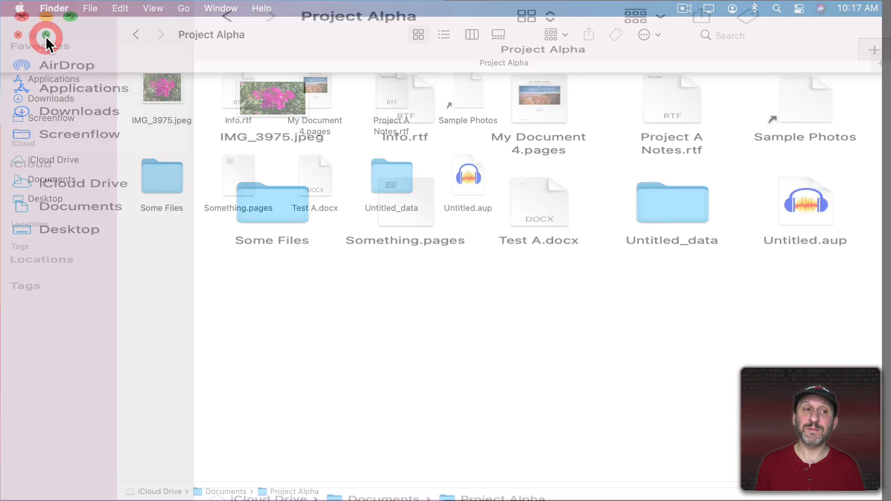
pyautogui.click(46, 37)
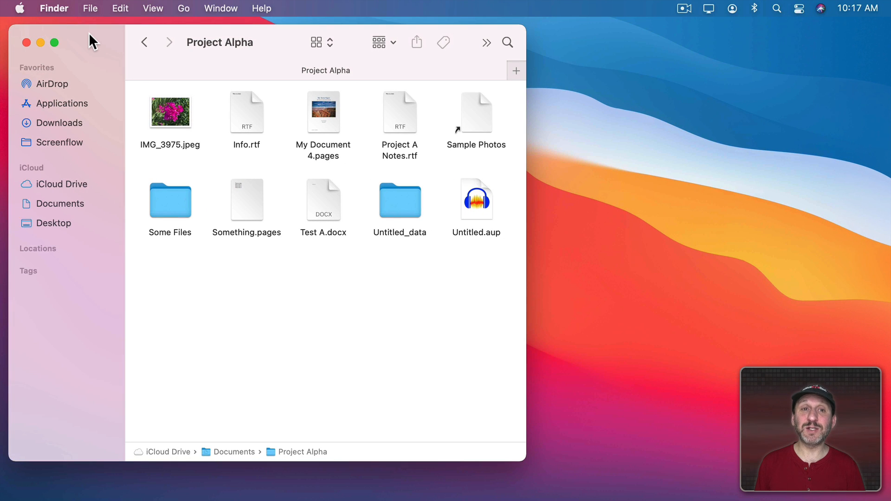
pyautogui.moveTo(199, 21)
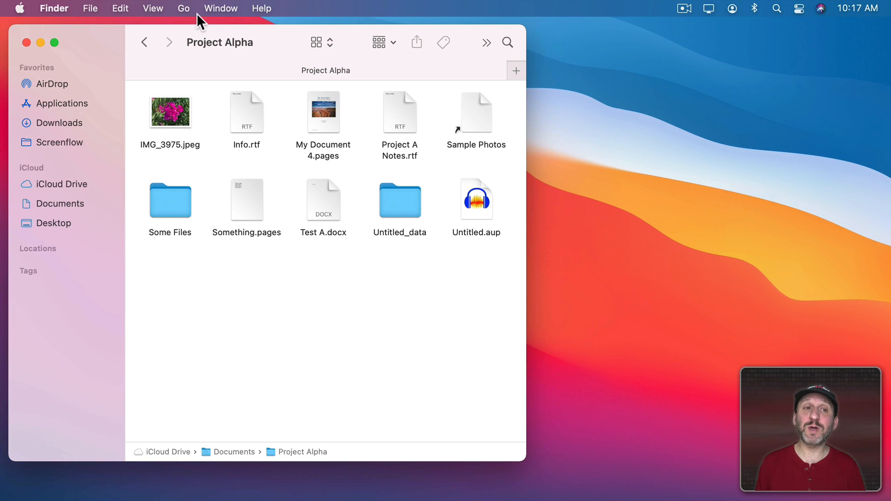
pyautogui.click(153, 8)
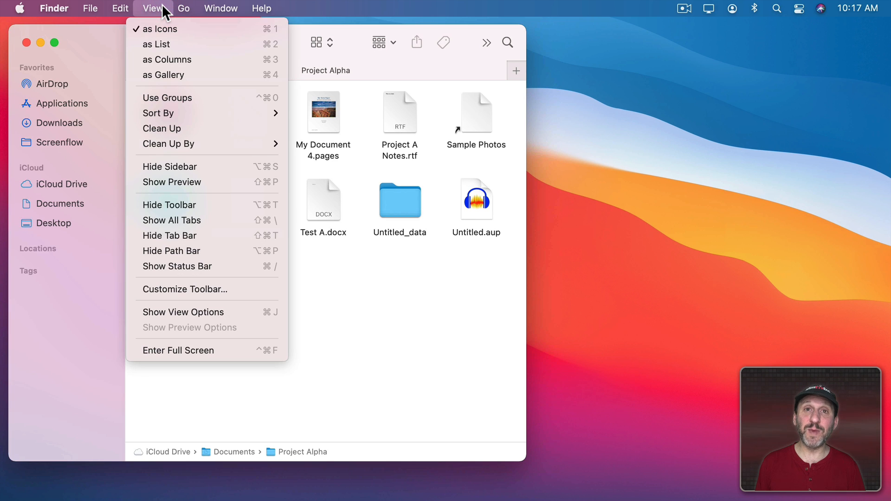
pyautogui.moveTo(166, 350)
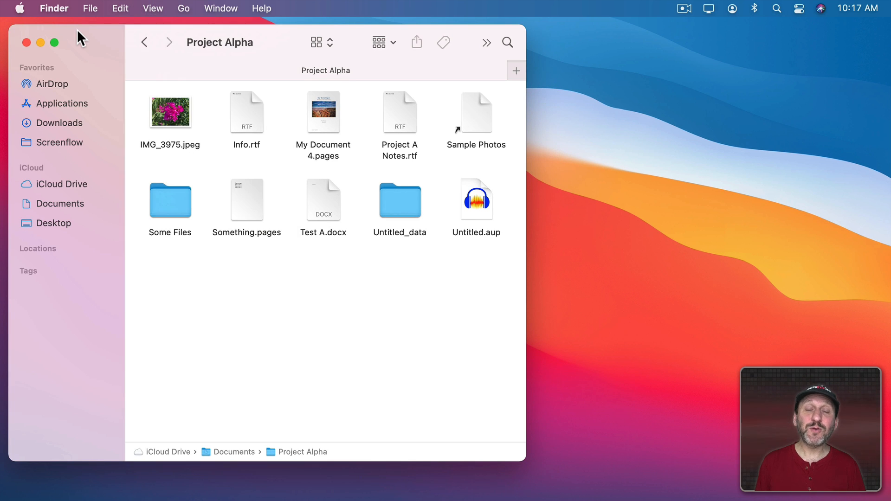
pyautogui.moveTo(56, 47)
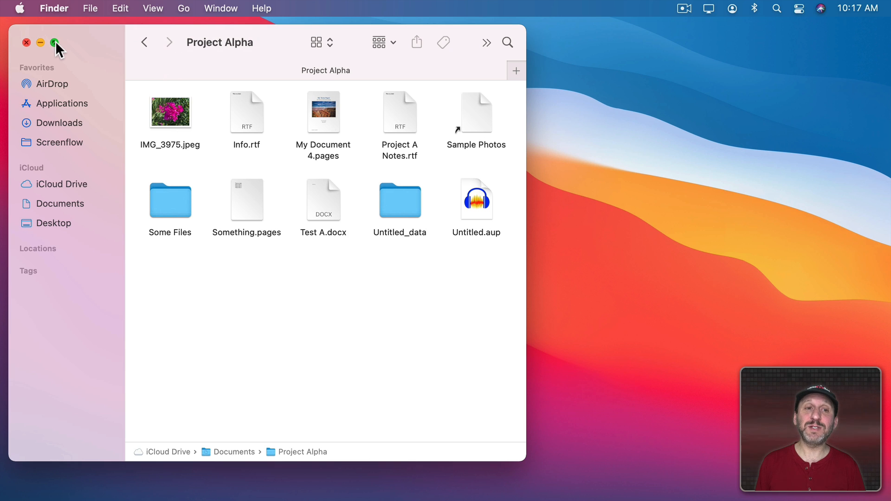
pyautogui.click(55, 43)
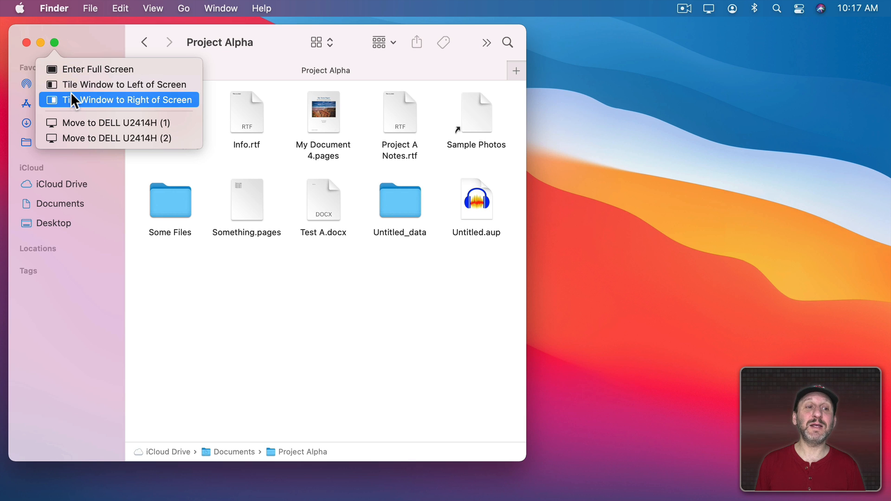
pyautogui.moveTo(76, 91)
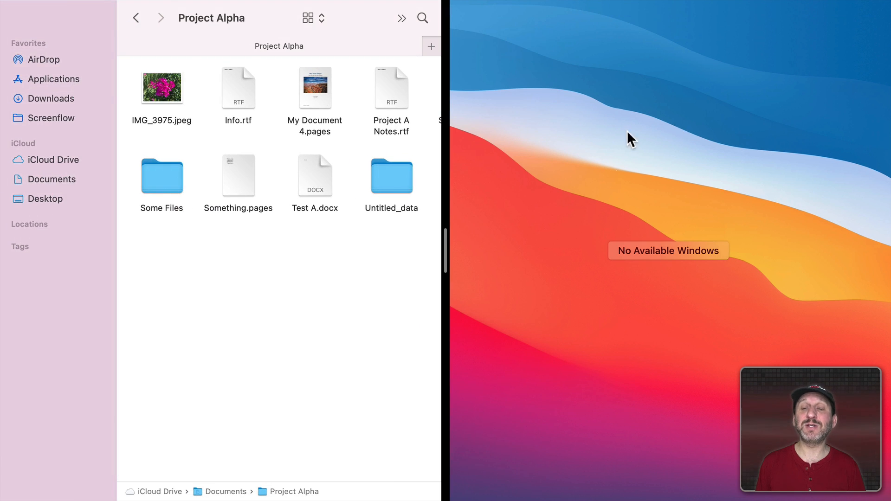
pyautogui.moveTo(669, 226)
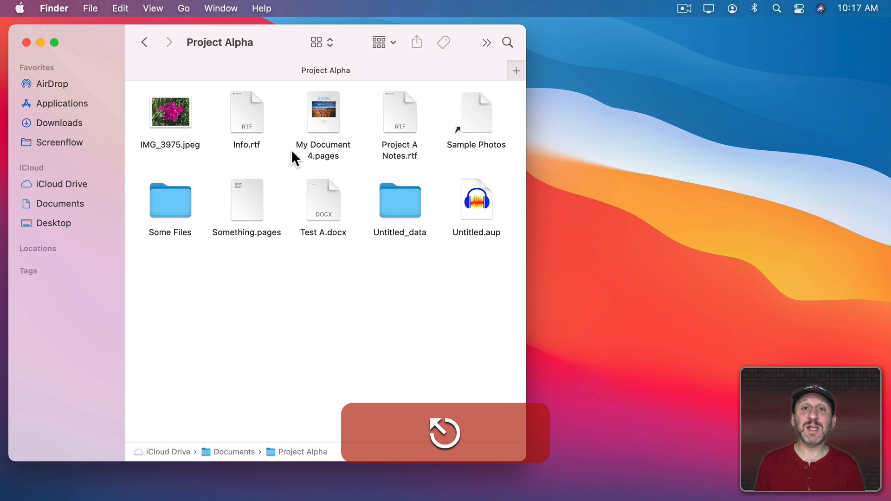
# Reveal Project Alpha's green-button menu with Zoom and Move to DELL U2414H (2) options.
pyautogui.click(55, 43)
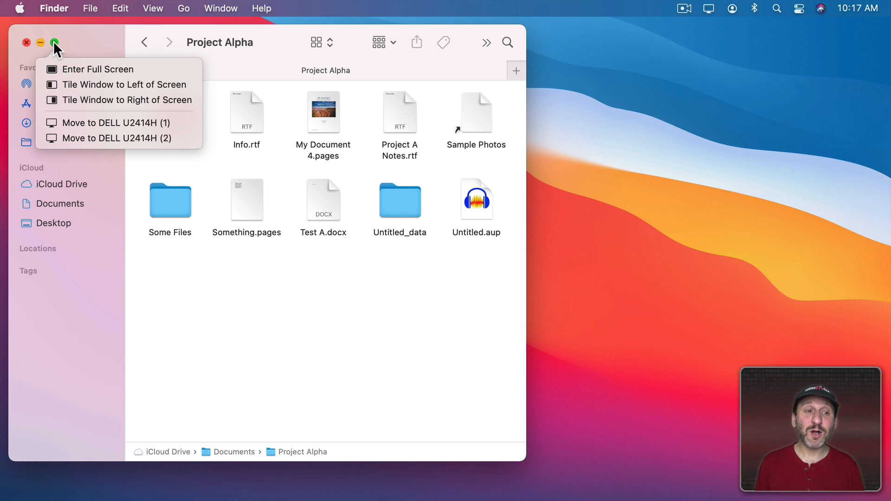
pyautogui.moveTo(119, 139)
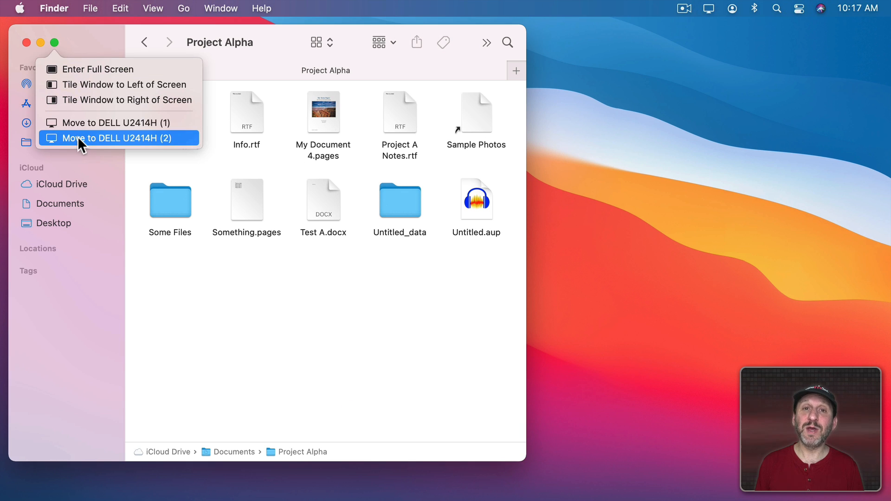
pyautogui.moveTo(111, 123)
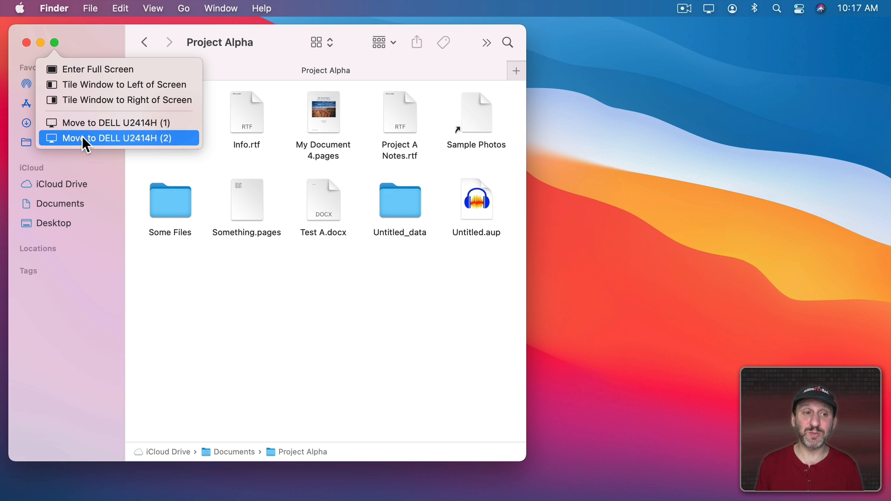
pyautogui.moveTo(80, 69)
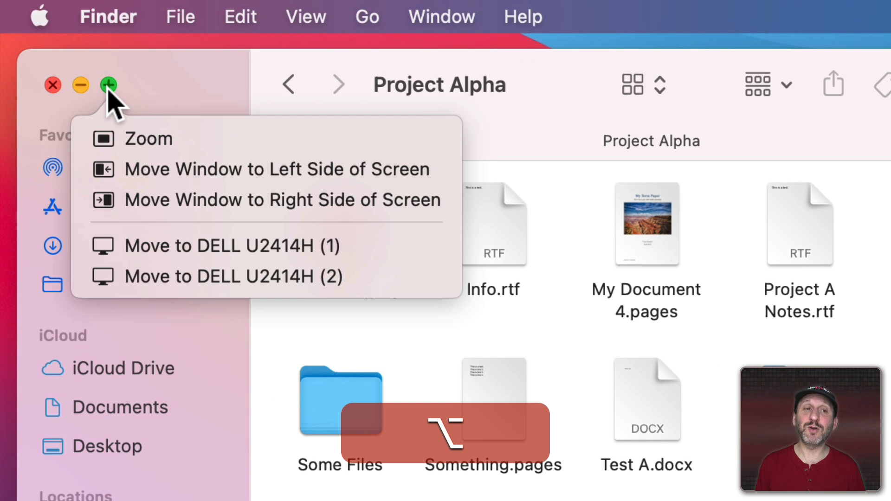
# Release Option so the green-button menu shows Enter Full Screen and Tile Window again.
pyautogui.press('alt')
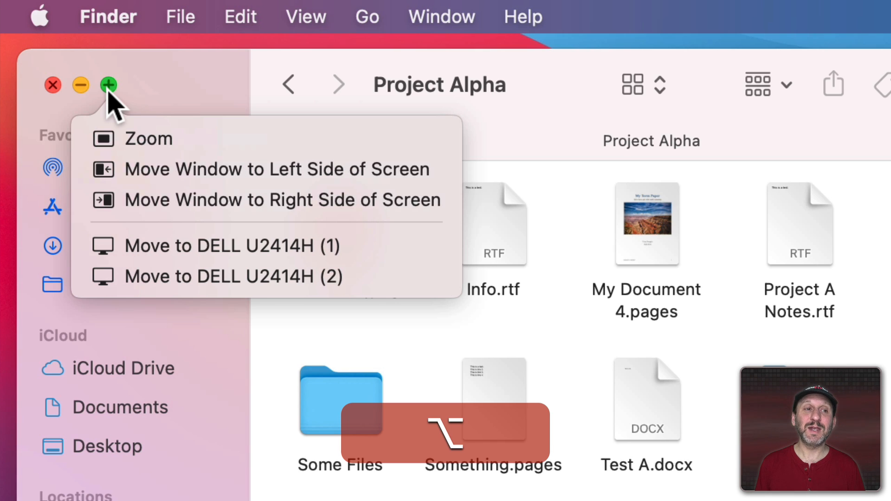
pyautogui.moveTo(164, 139)
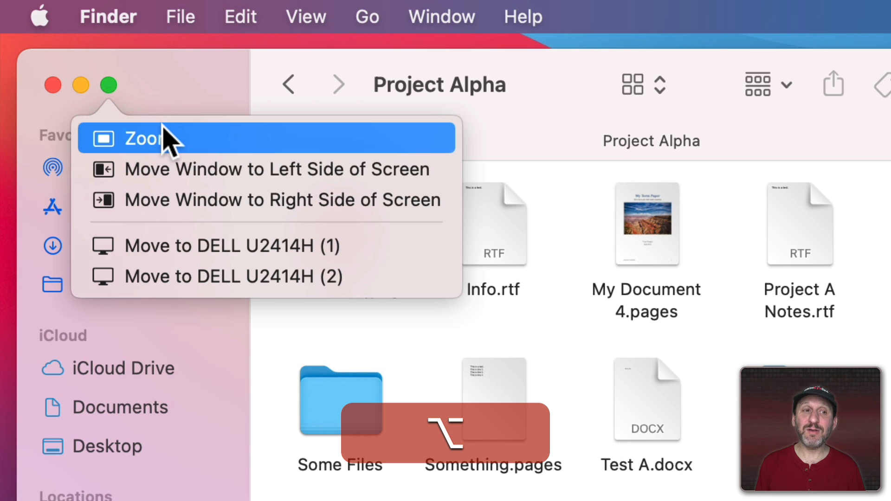
pyautogui.moveTo(182, 142)
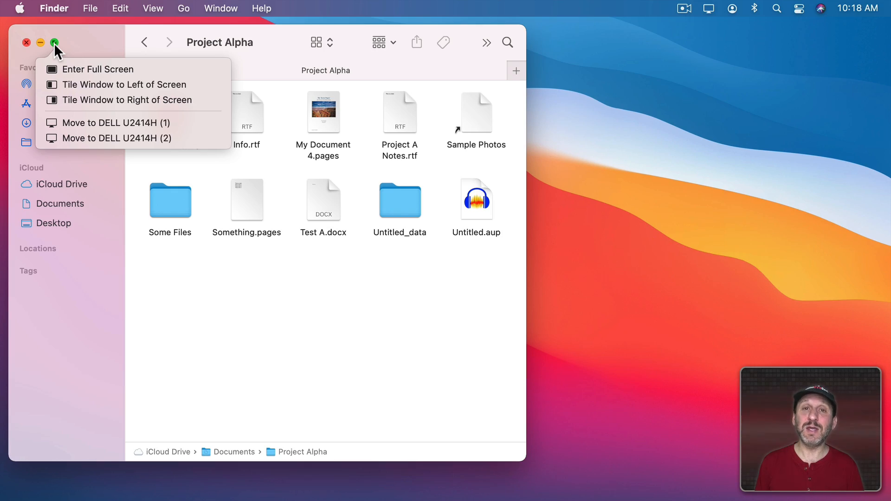
# Option-zoom the Project Alpha Finder window, then zoom the Pages report window larger.
pyautogui.press('alt')
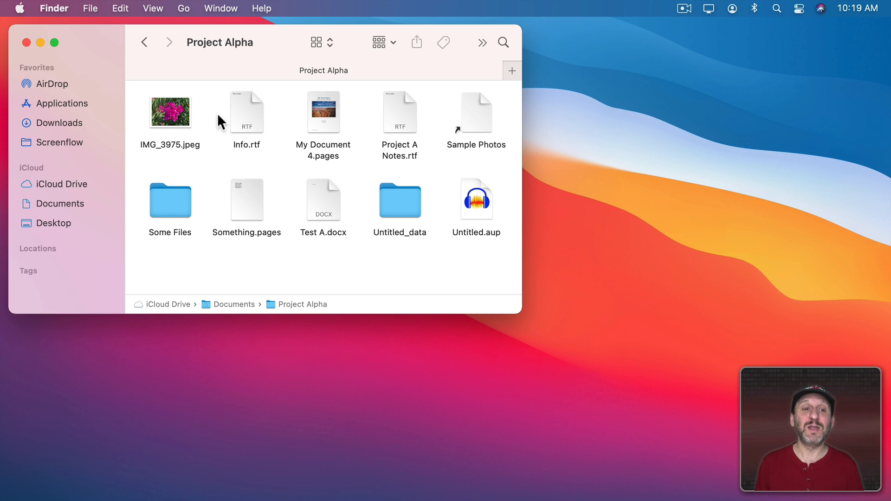
pyautogui.moveTo(443, 242)
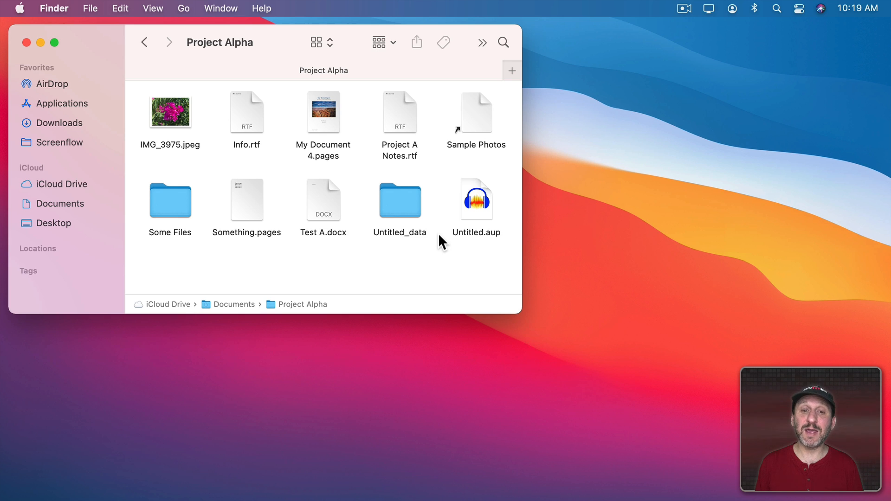
pyautogui.moveTo(154, 152)
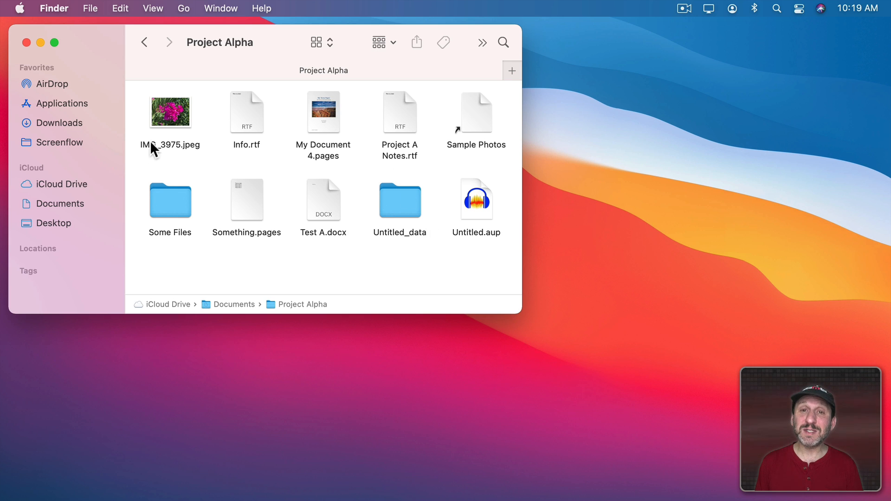
pyautogui.moveTo(324, 205)
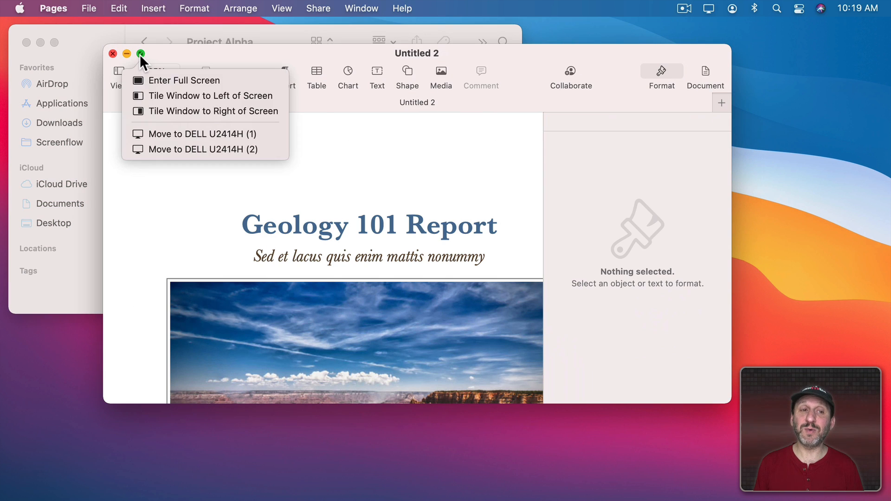
pyautogui.click(141, 53)
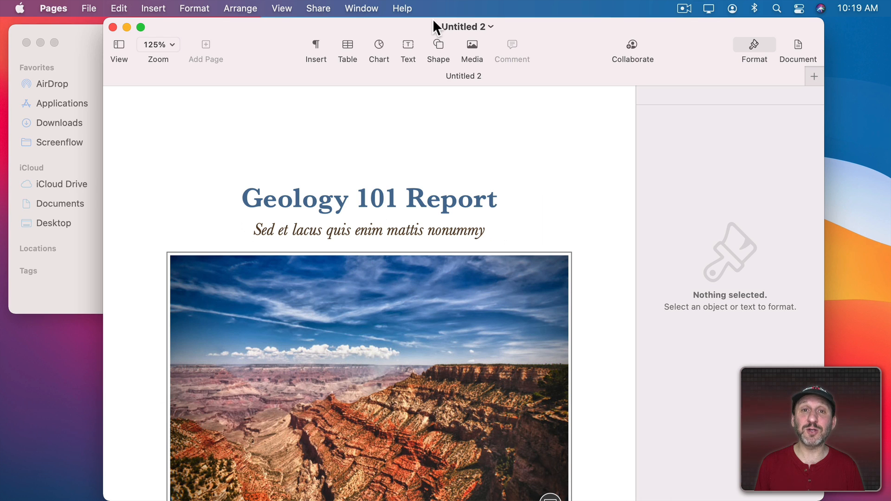
pyautogui.moveTo(124, 230)
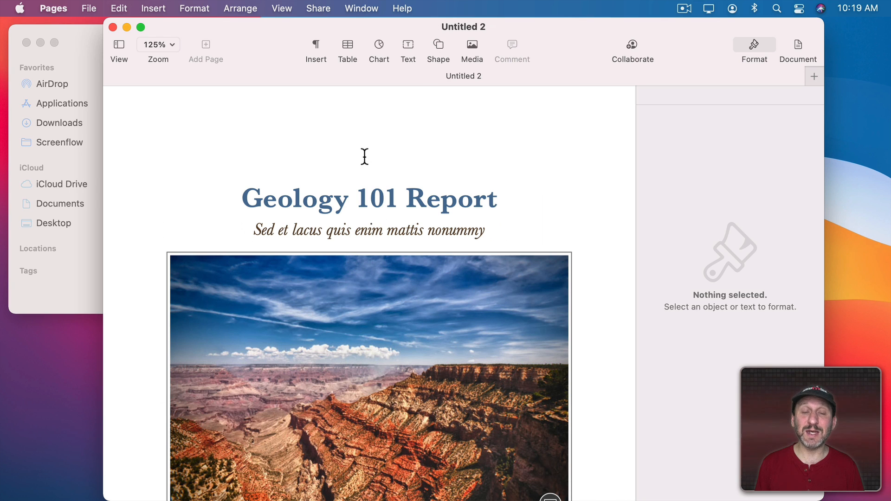
pyautogui.moveTo(331, 230)
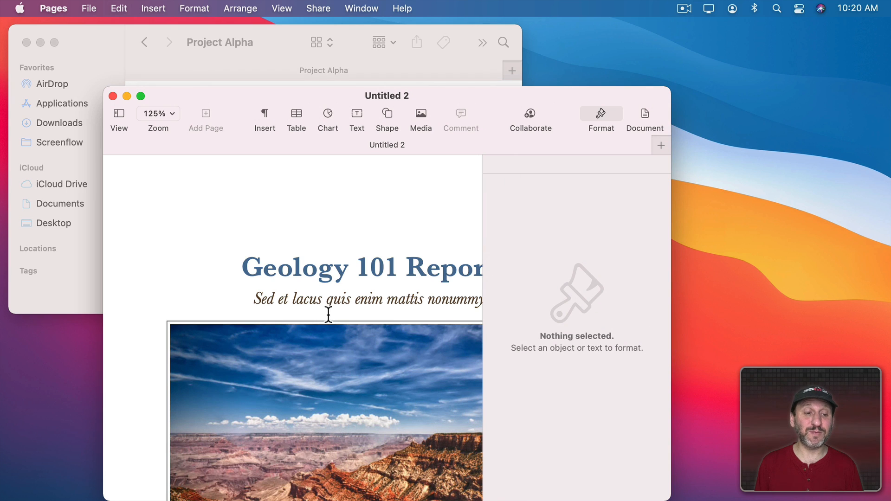
pyautogui.moveTo(585, 234)
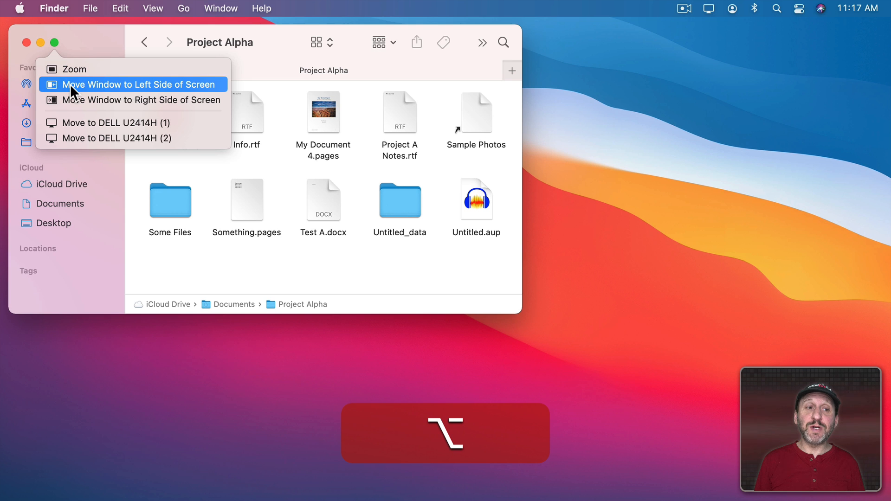
pyautogui.moveTo(83, 106)
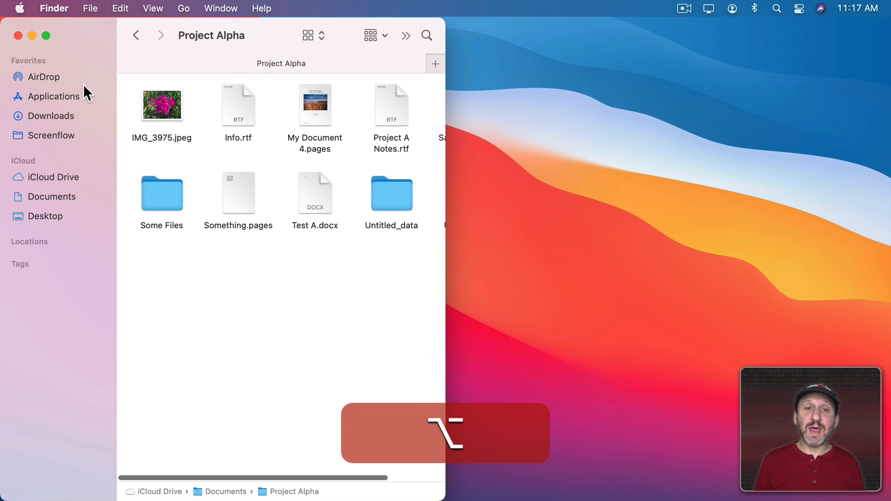
pyautogui.moveTo(412, 71)
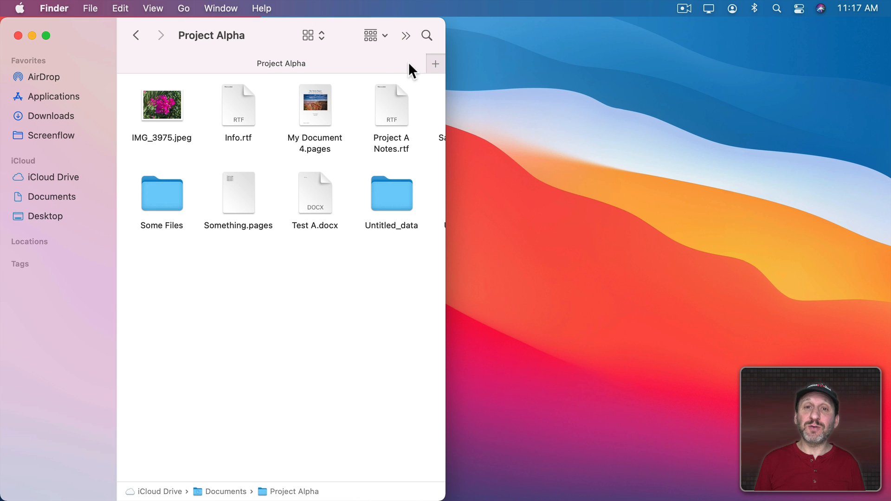
pyautogui.moveTo(200, 57)
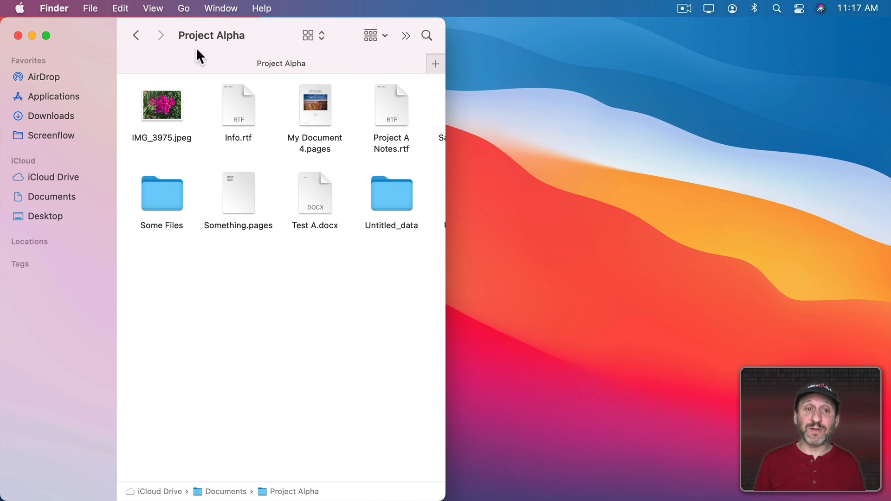
# Tile Project Alpha to one screen half, then Revert it to its original size.
pyautogui.click(46, 35)
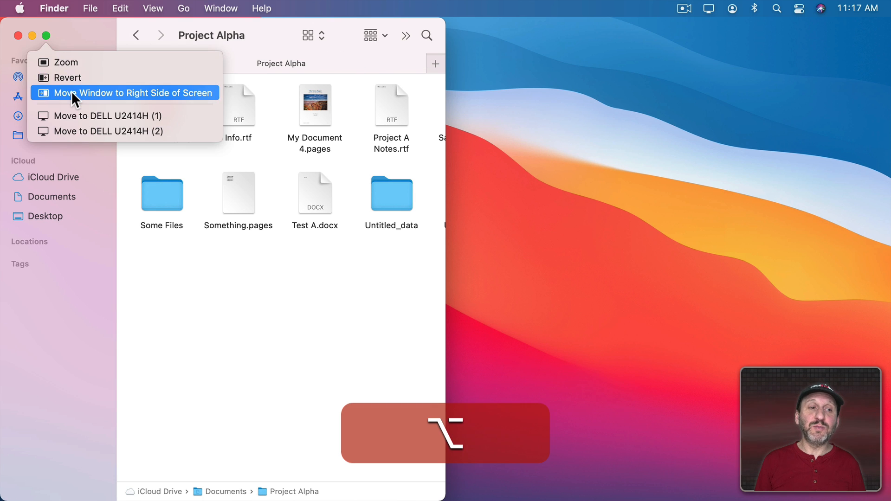
pyautogui.click(124, 93)
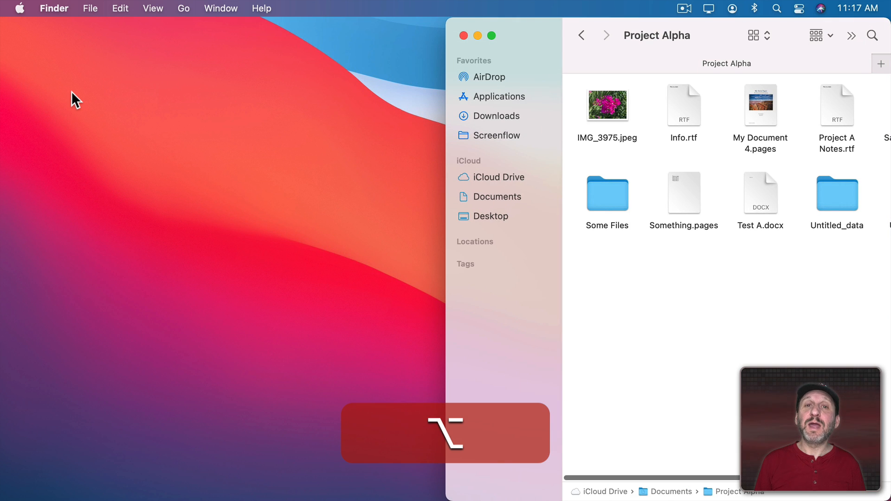
pyautogui.click(491, 36)
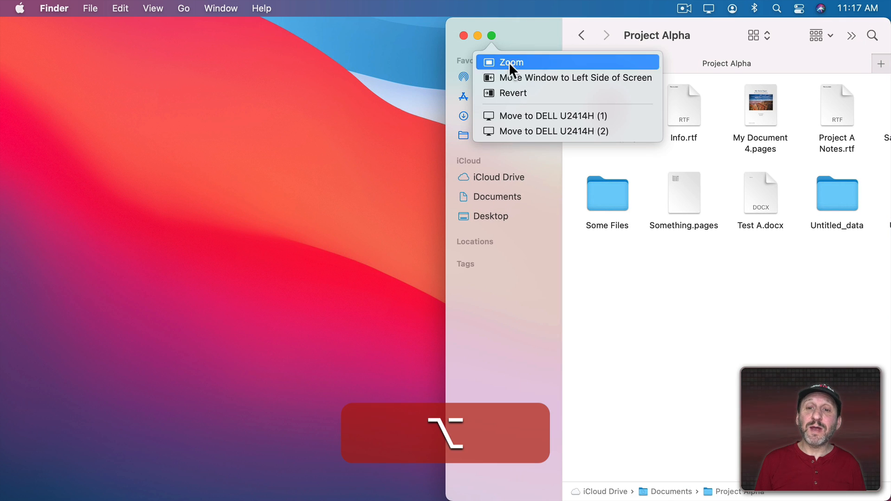
pyautogui.moveTo(517, 93)
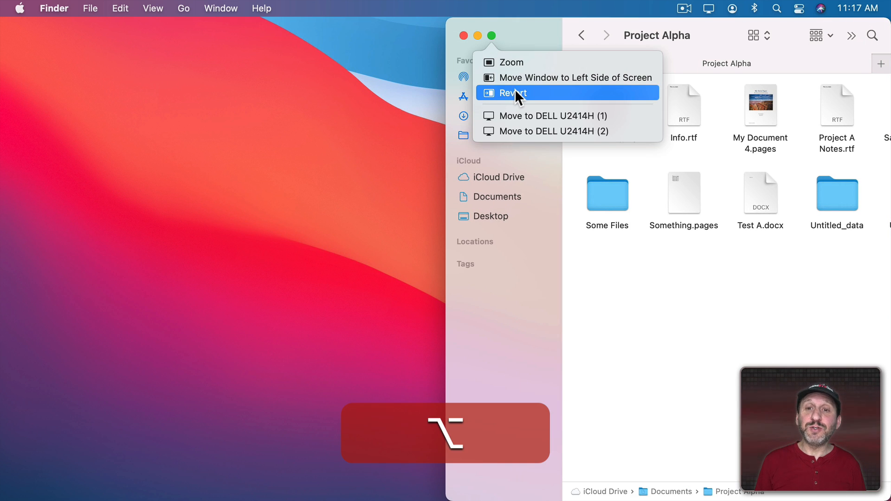
pyautogui.click(511, 93)
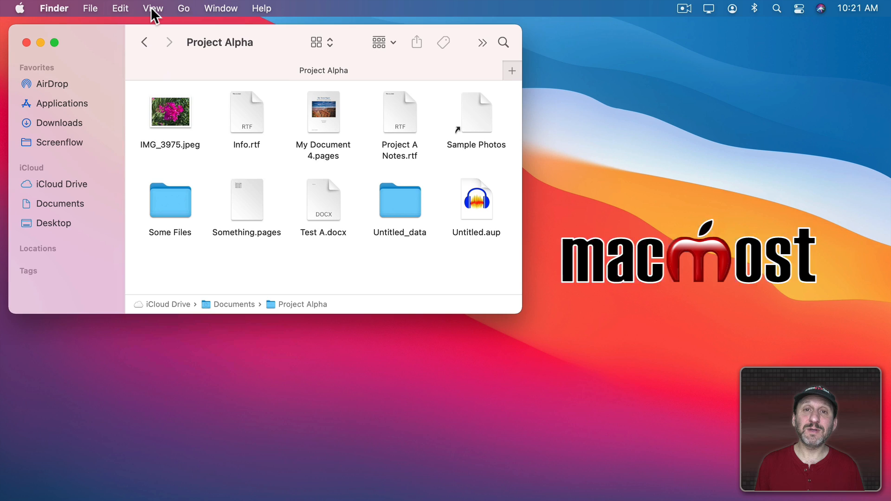
pyautogui.click(152, 8)
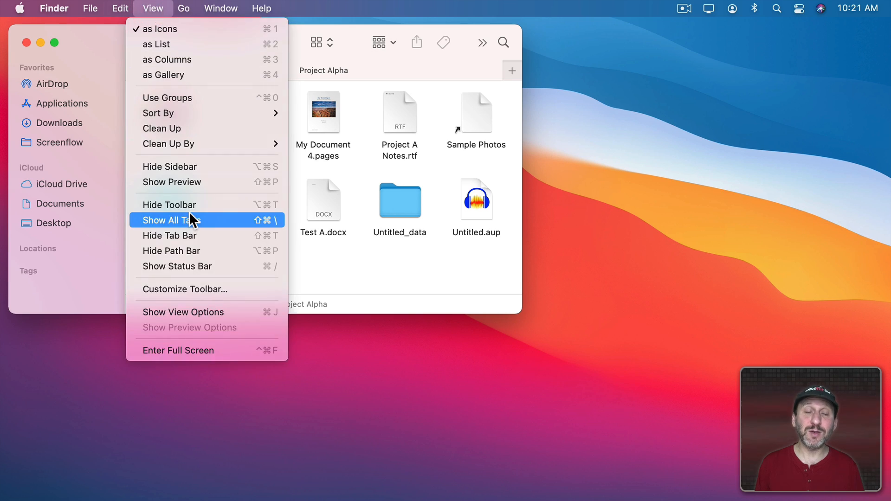
pyautogui.moveTo(190, 350)
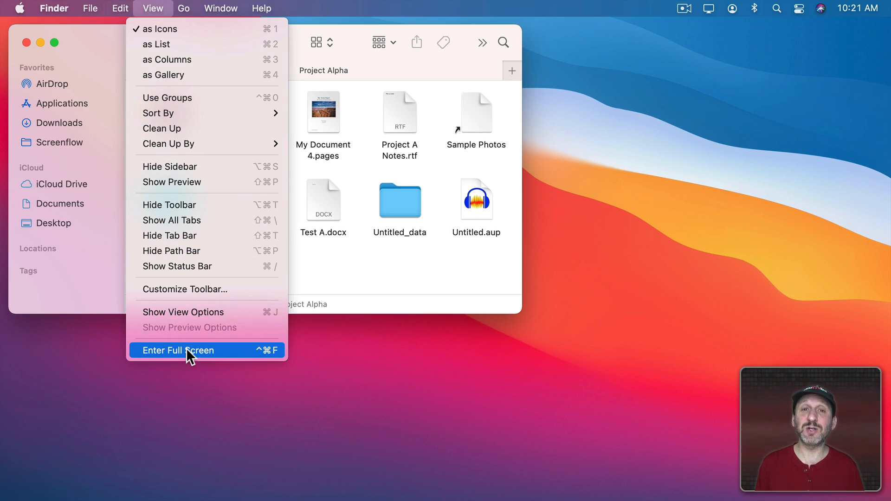
pyautogui.click(220, 8)
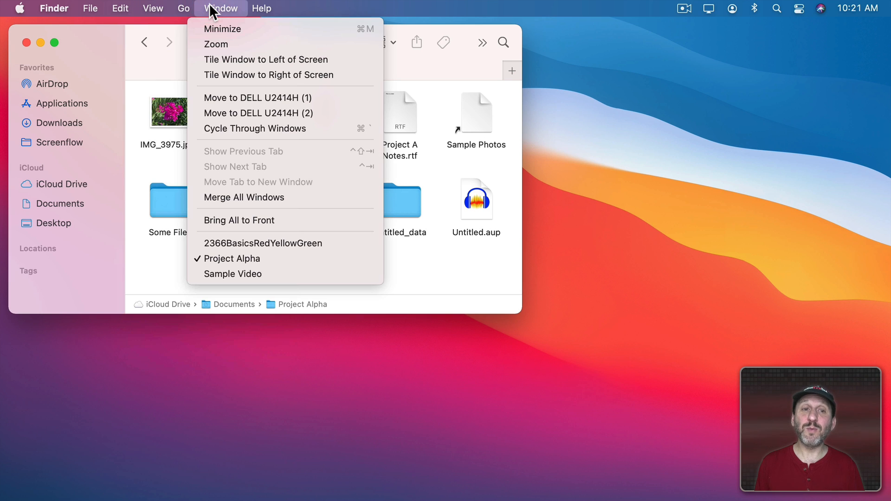
pyautogui.moveTo(216, 44)
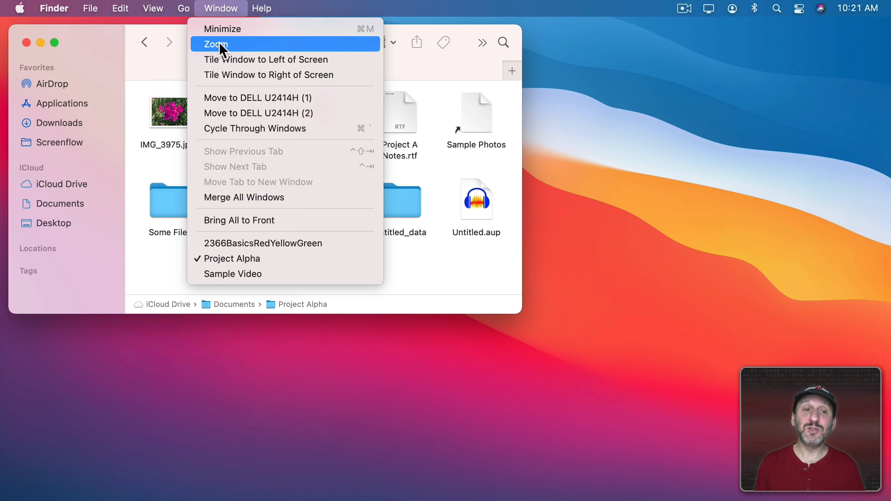
pyautogui.moveTo(265, 59)
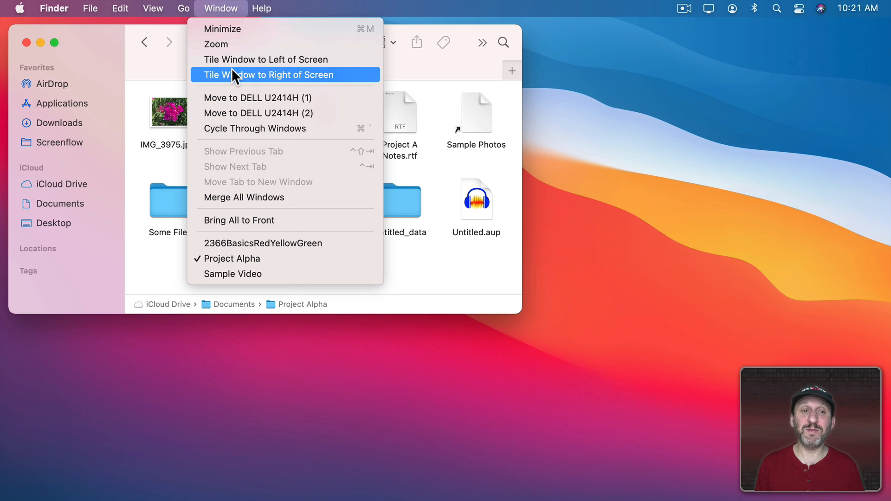
pyautogui.moveTo(231, 59)
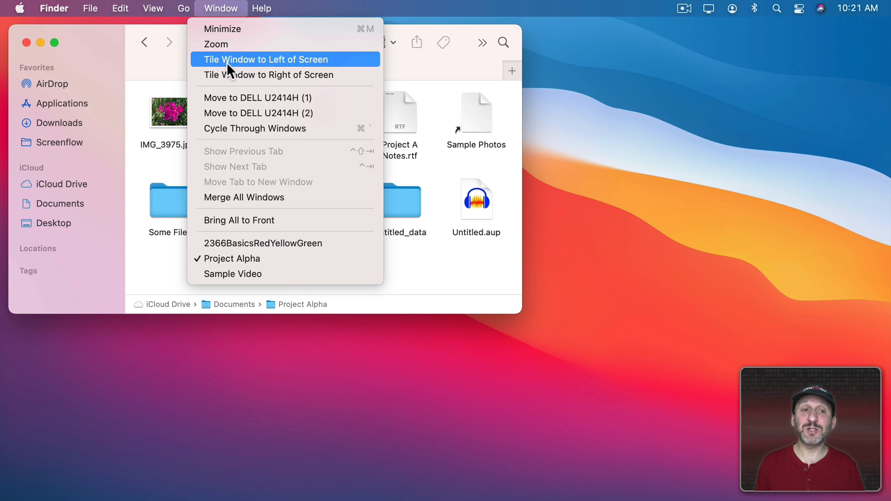
pyautogui.moveTo(268, 74)
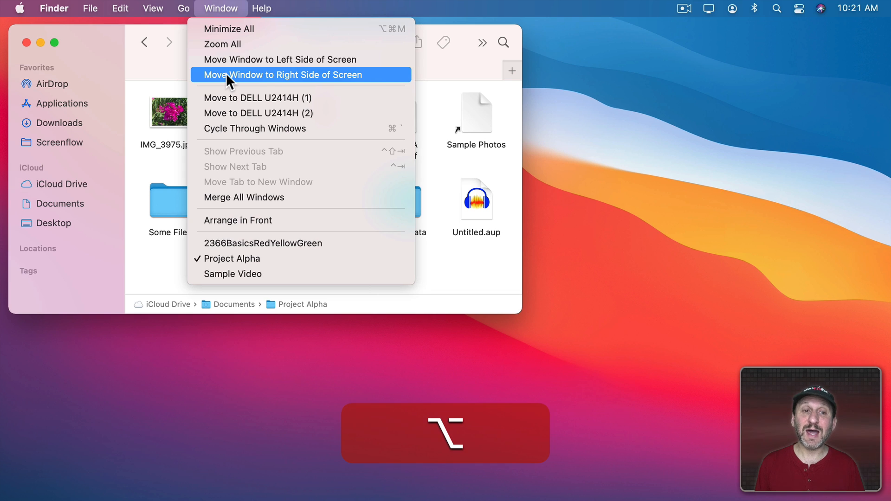
pyautogui.moveTo(230, 59)
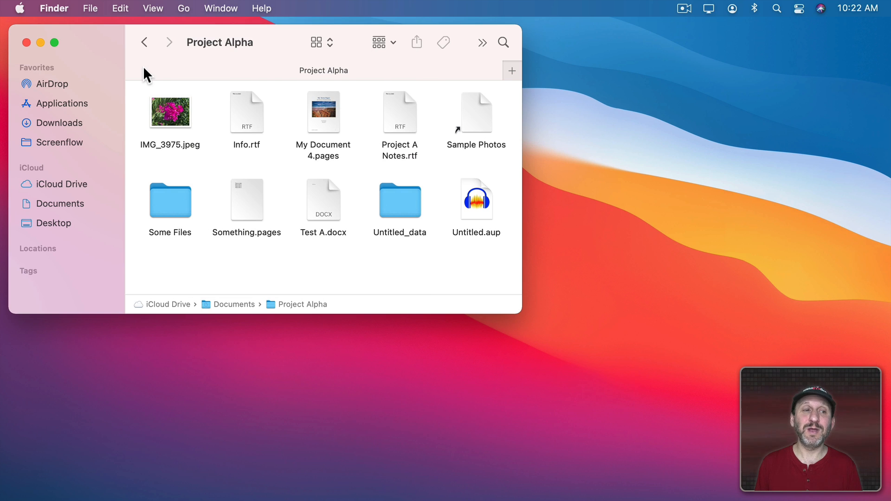
pyautogui.moveTo(27, 57)
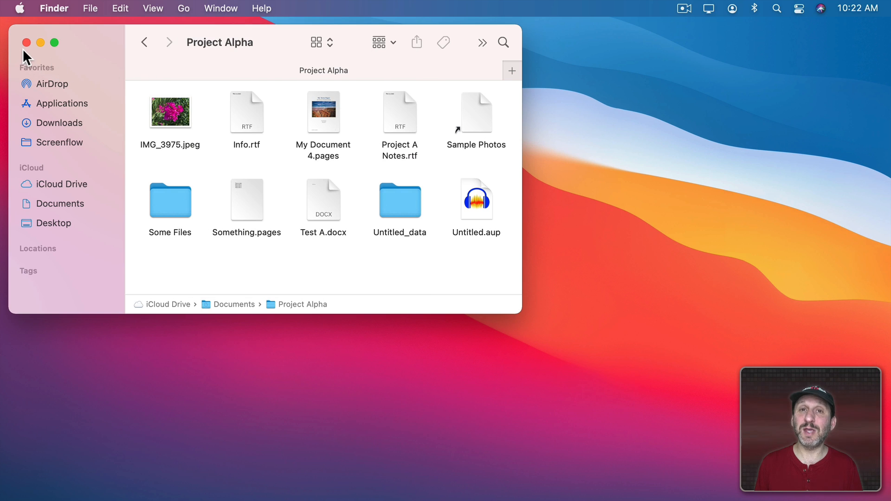
pyautogui.moveTo(197, 27)
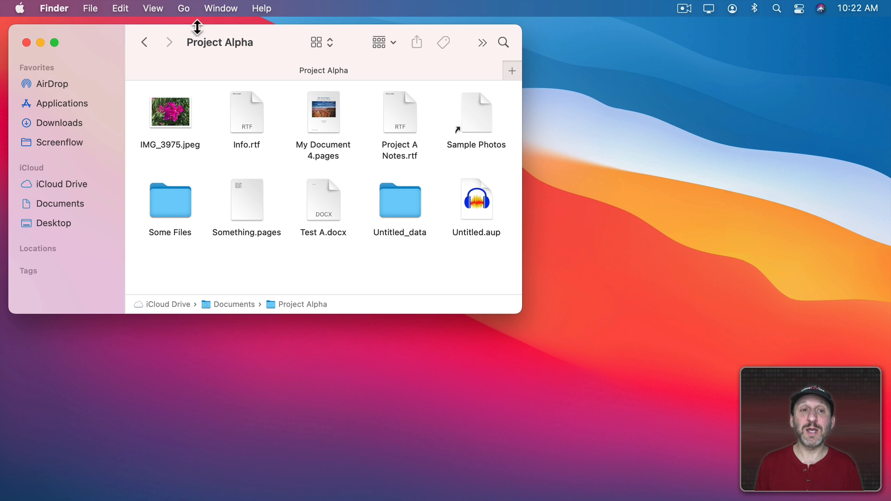
pyautogui.moveTo(221, 8)
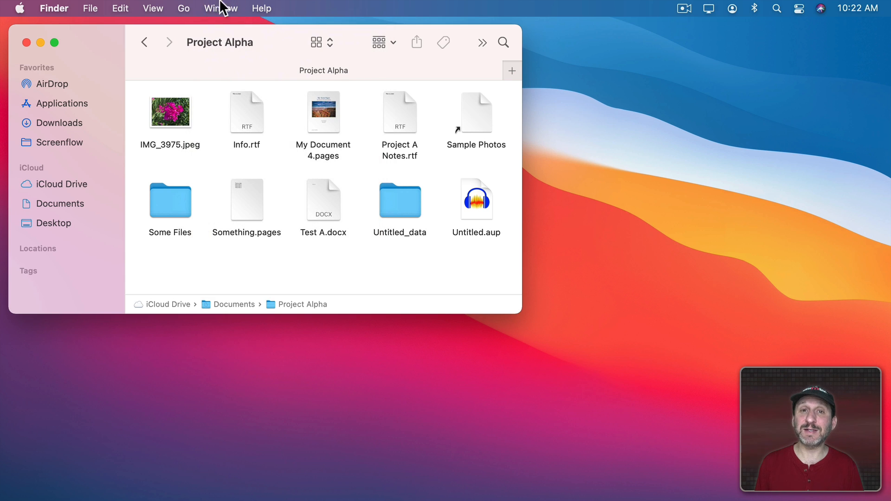
pyautogui.moveTo(135, 36)
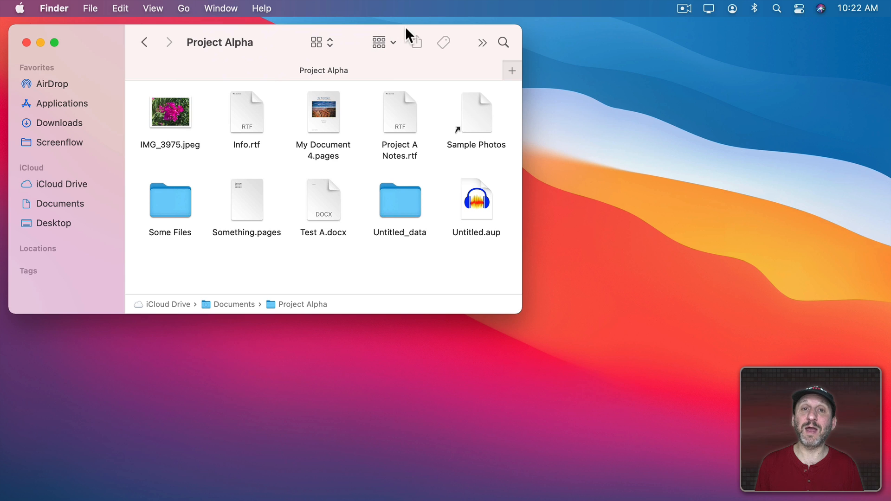
pyautogui.moveTo(263, 25)
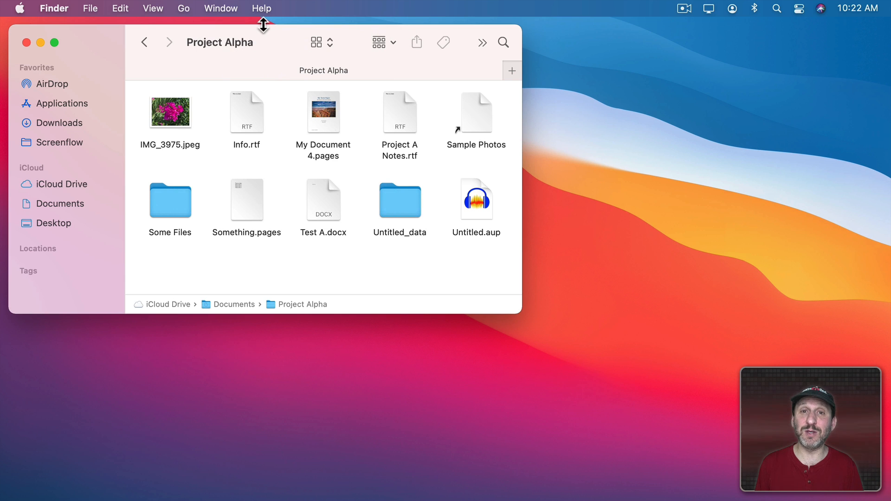
pyautogui.moveTo(37, 15)
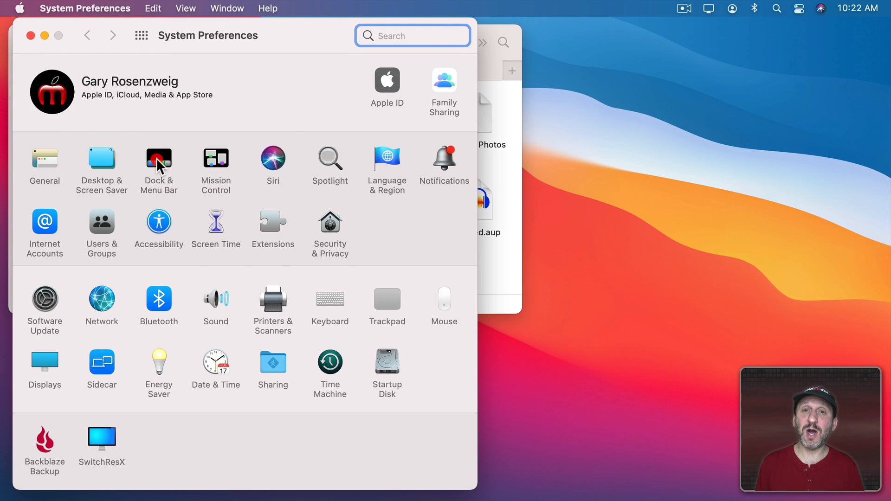
# Open Dock & Menu Bar and confirm the title-bar double-click action is set to zoom.
pyautogui.click(159, 160)
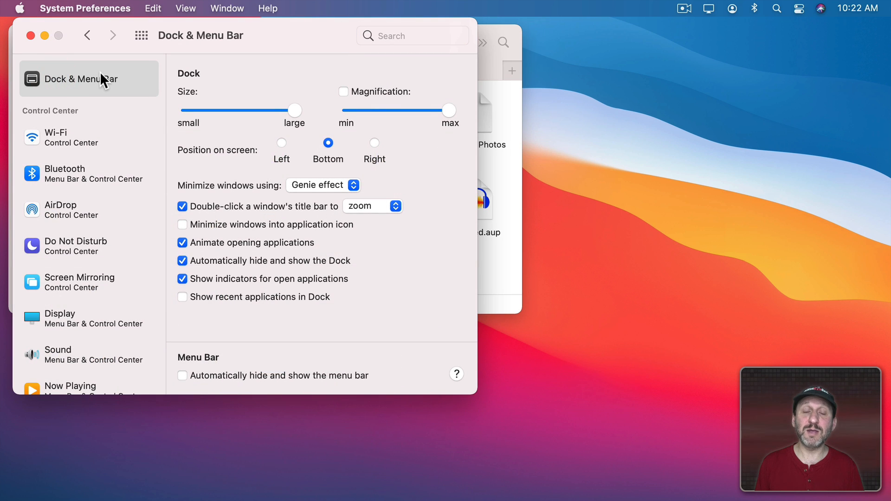
pyautogui.moveTo(199, 218)
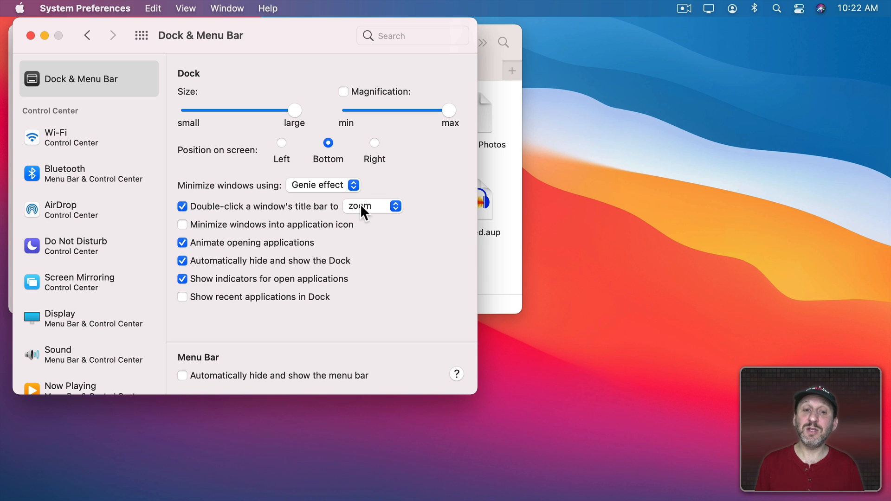
pyautogui.click(372, 206)
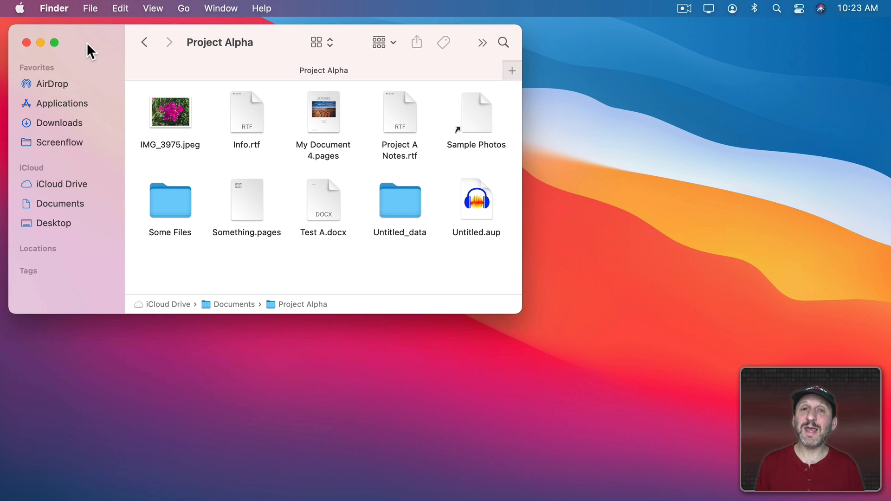
pyautogui.moveTo(456, 271)
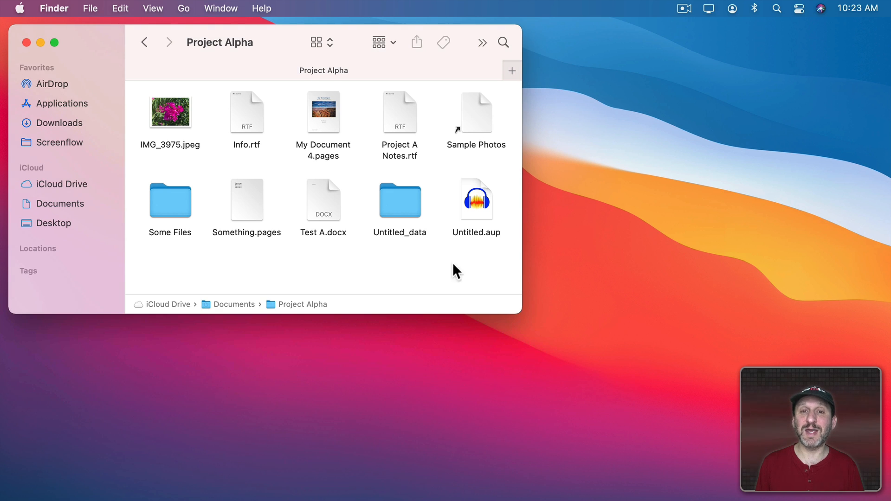
pyautogui.moveTo(463, 149)
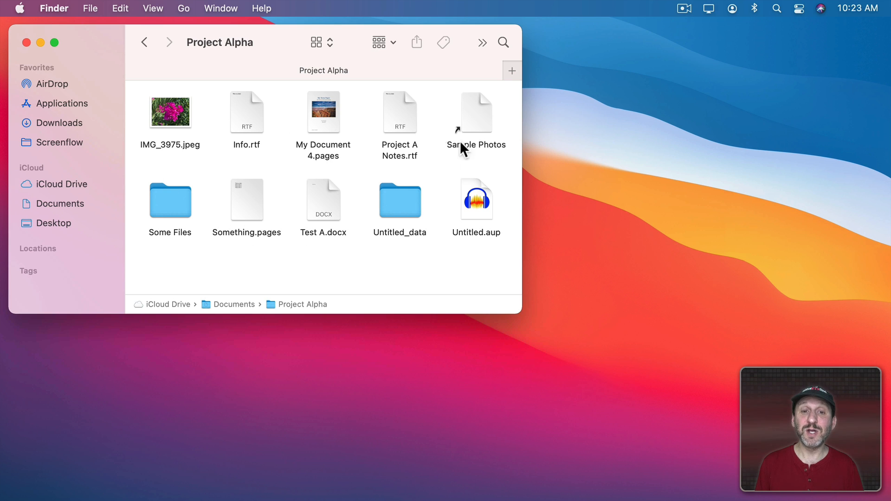
pyautogui.moveTo(273, 44)
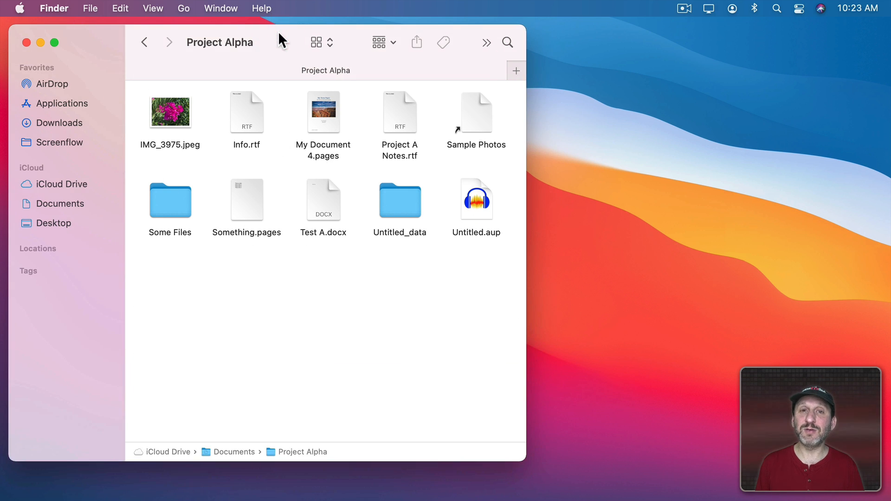
# Double-click the Project Alpha title bar to zoom the Finder window taller.
pyautogui.click(279, 37)
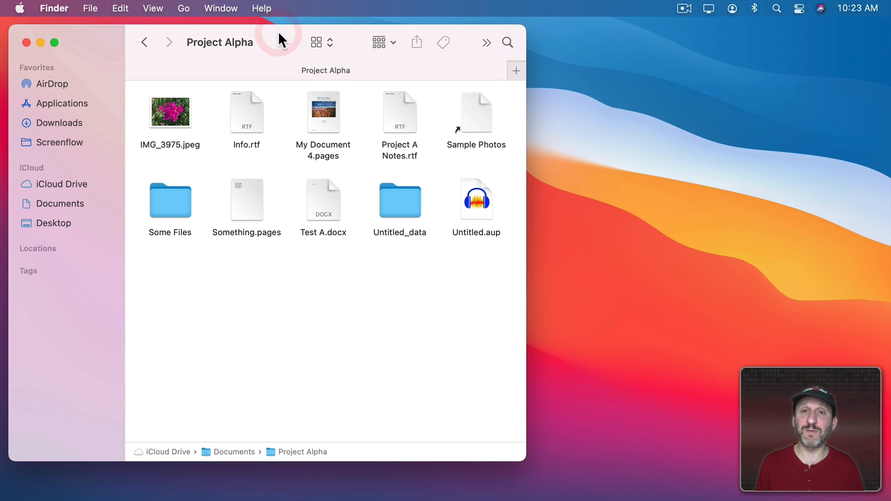